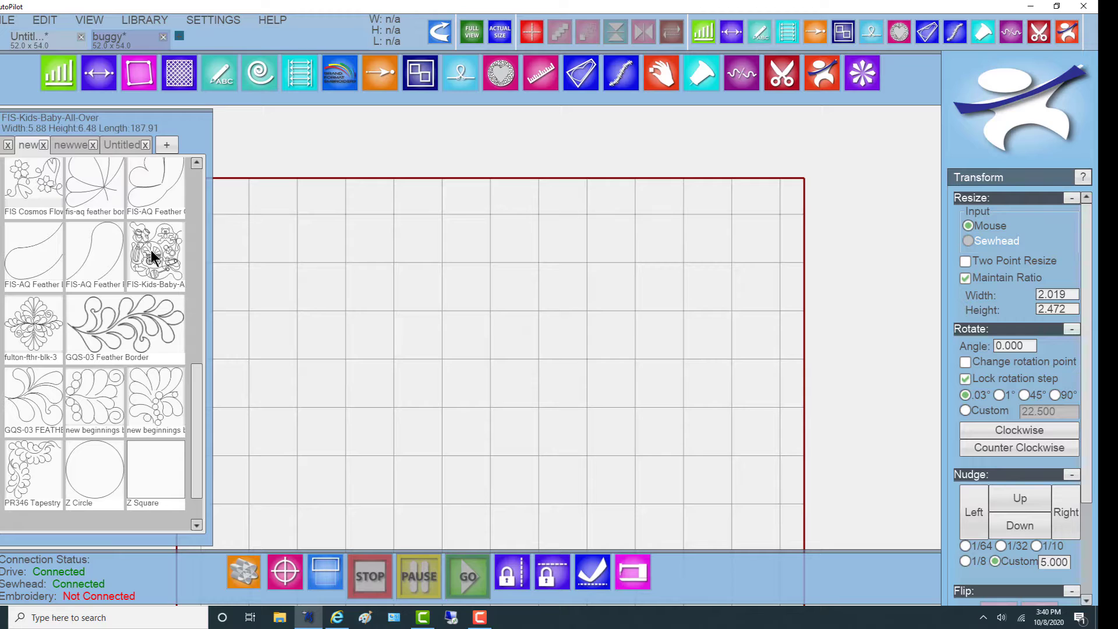
Place FIS-Kids-Baby-All-Over on the quilt and save it as a pattern under its existing name.
double_click(156, 252)
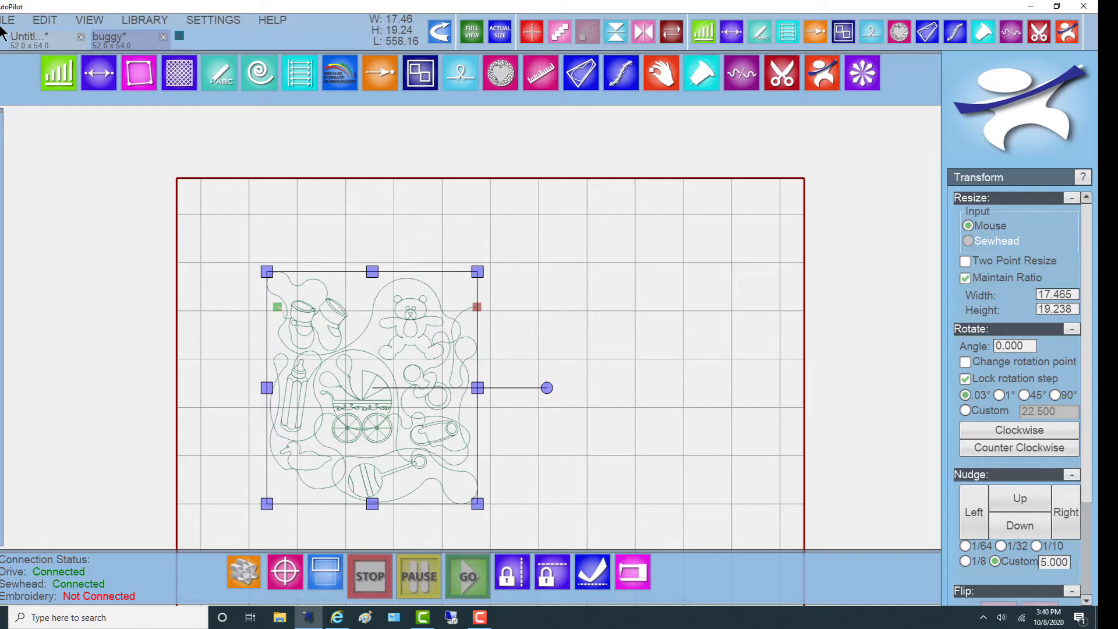
left_click(8, 21)
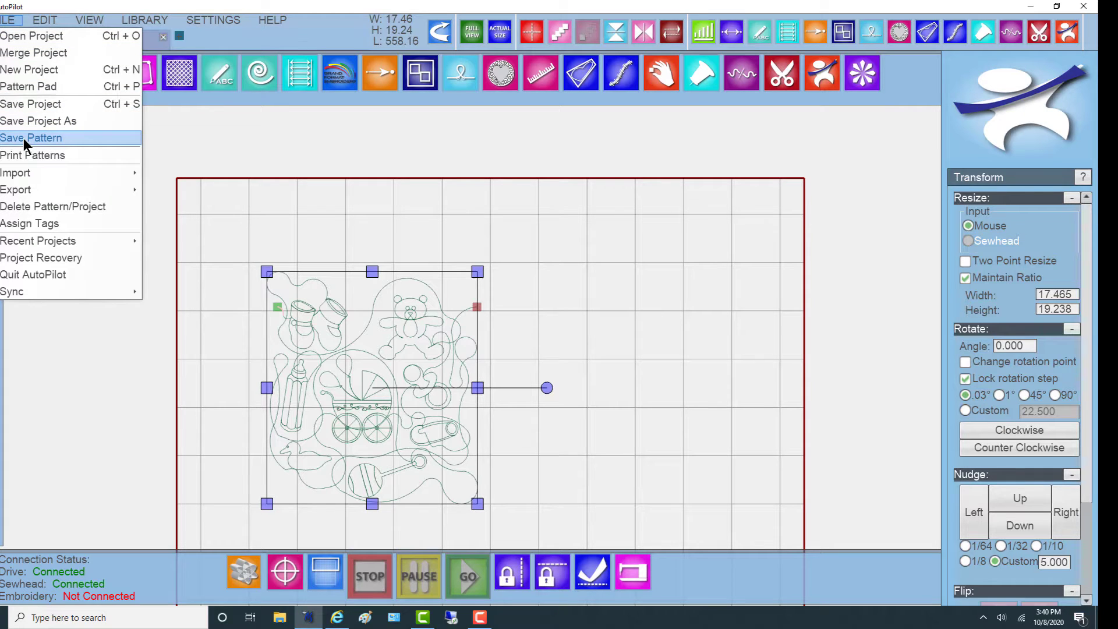
left_click(33, 138)
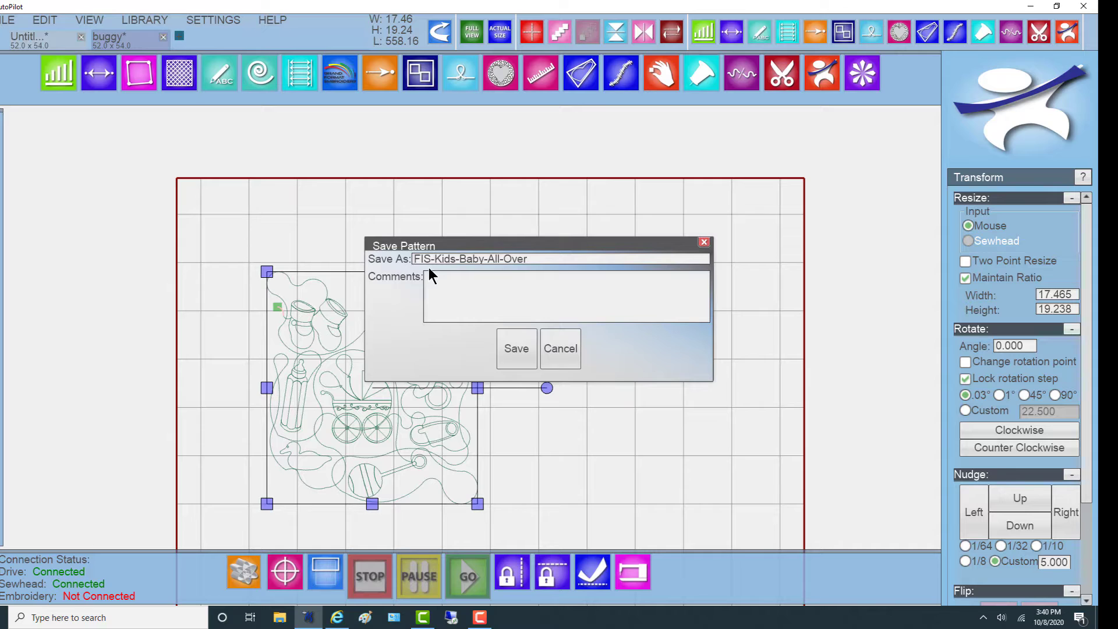
left_click(516, 348)
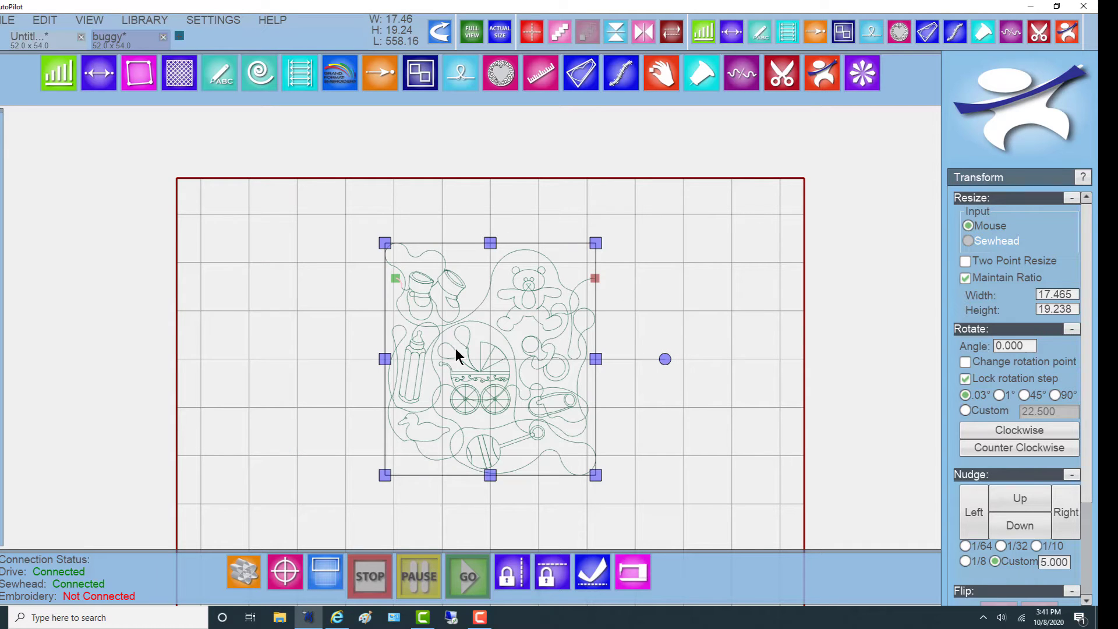
mouse_move(503, 400)
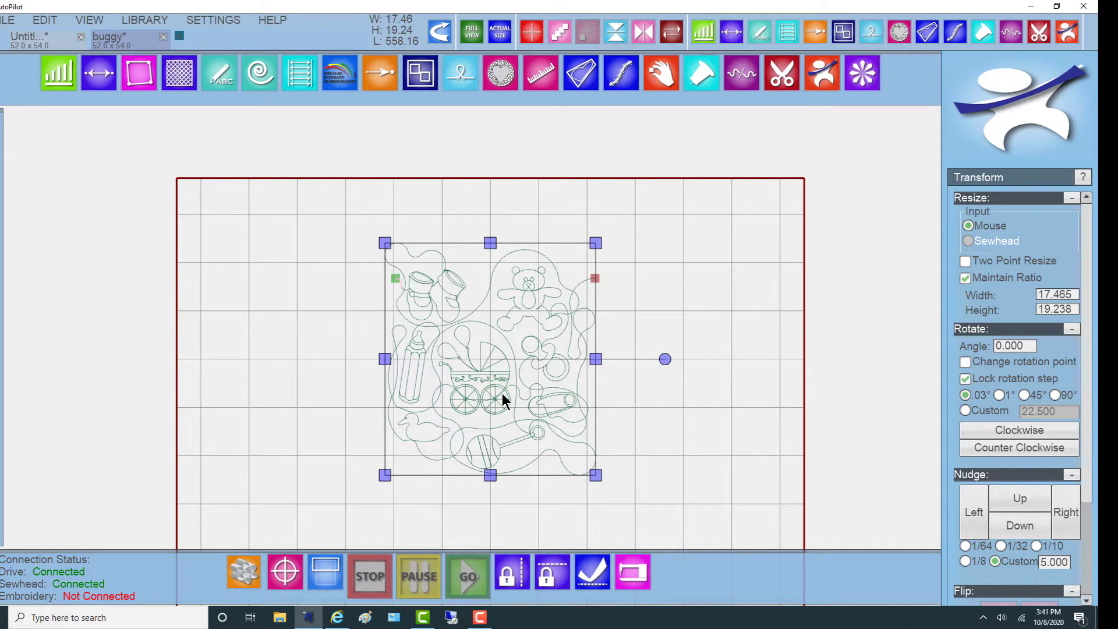
mouse_move(460, 385)
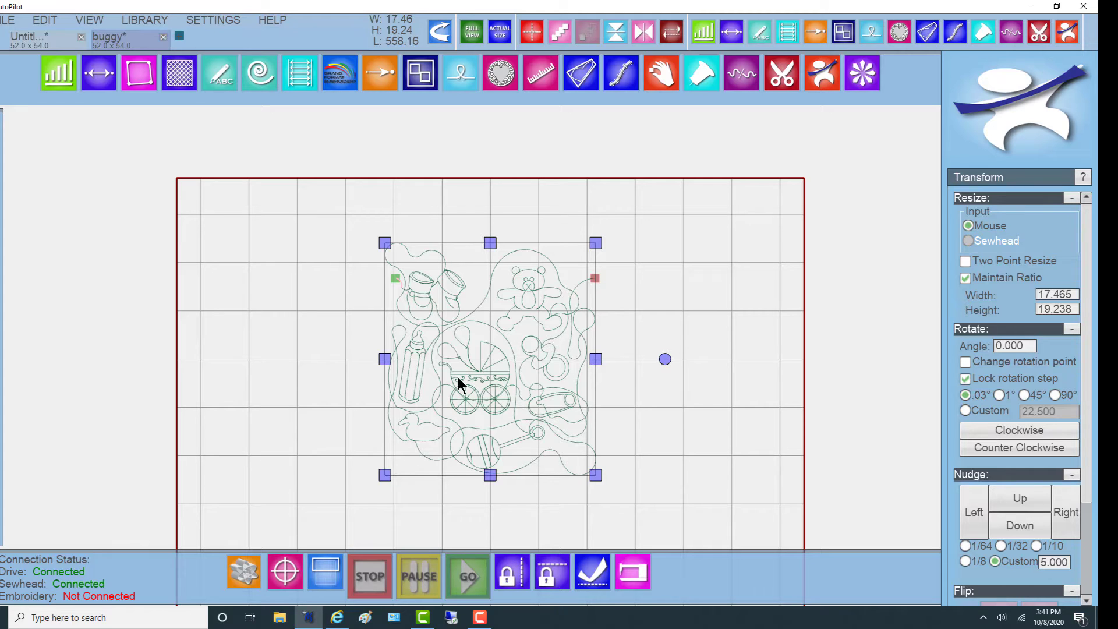
mouse_move(488, 423)
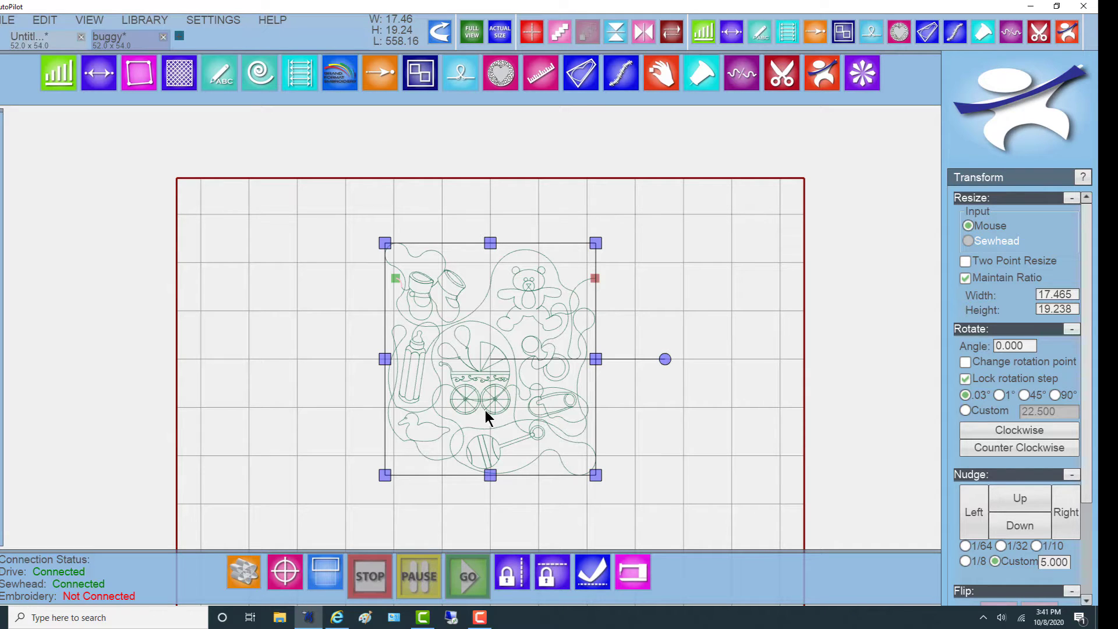
mouse_move(488, 424)
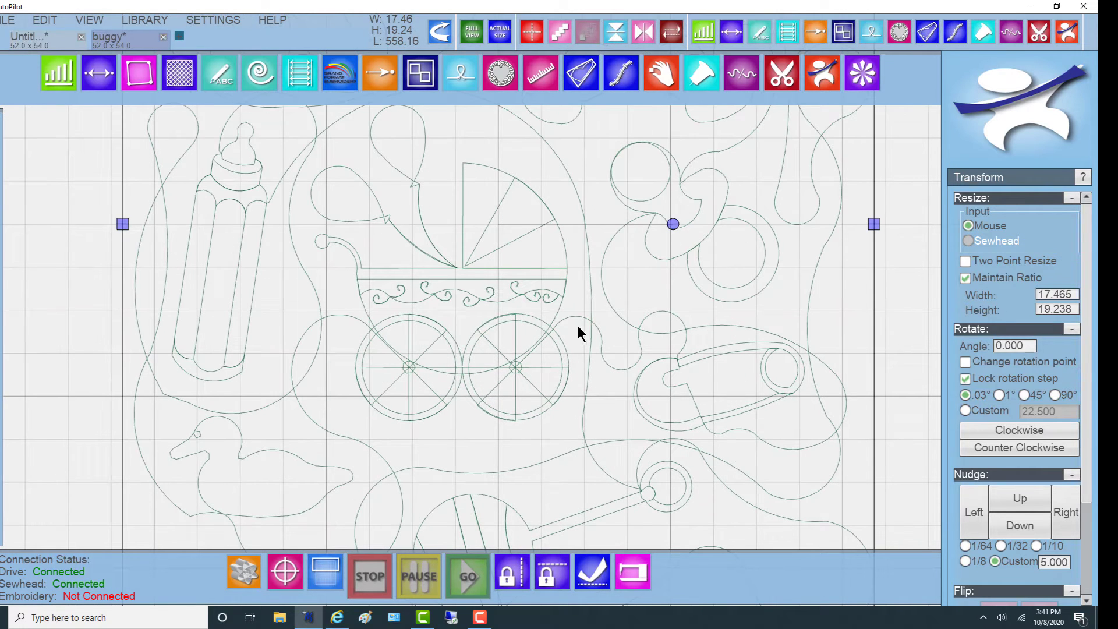
mouse_move(646, 354)
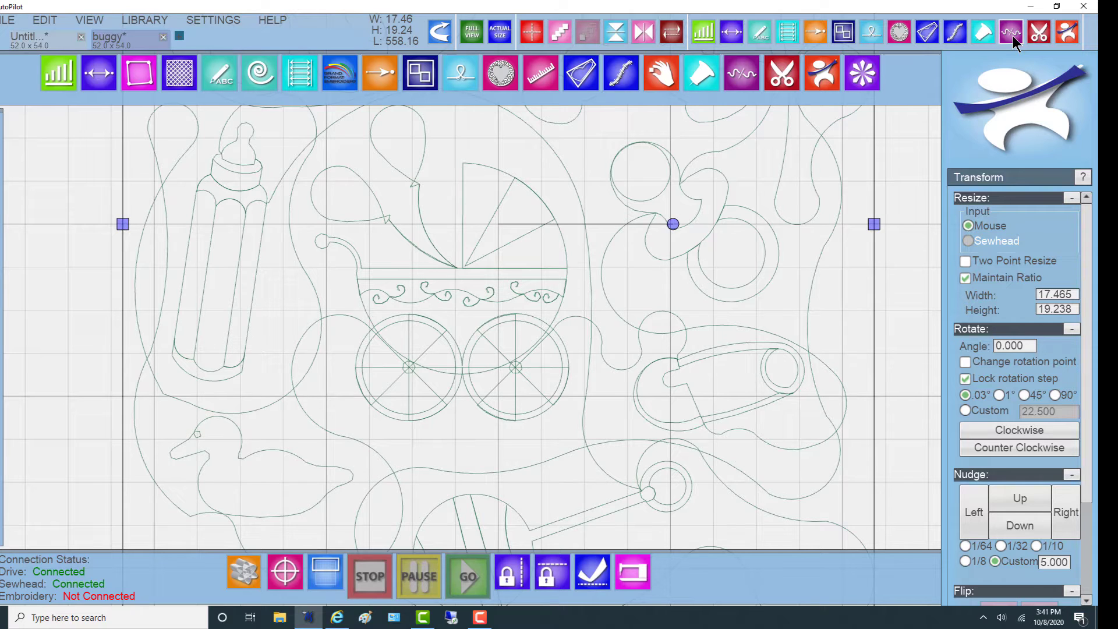
Divide the baby pattern at a split point nudged onto the buggy's left wheel.
left_click(1007, 30)
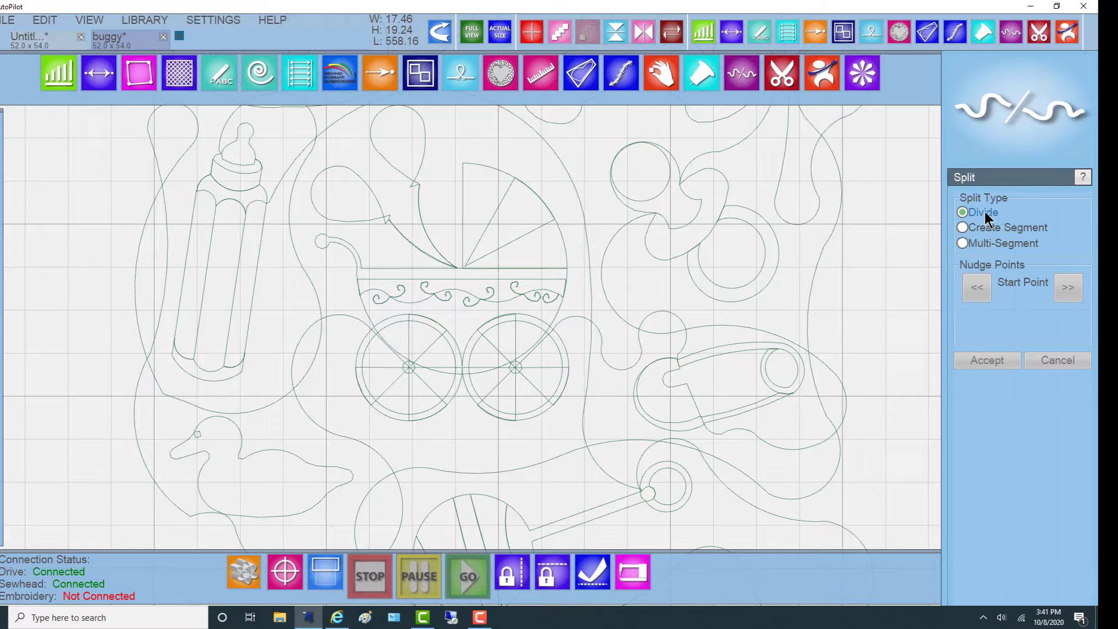
mouse_move(323, 346)
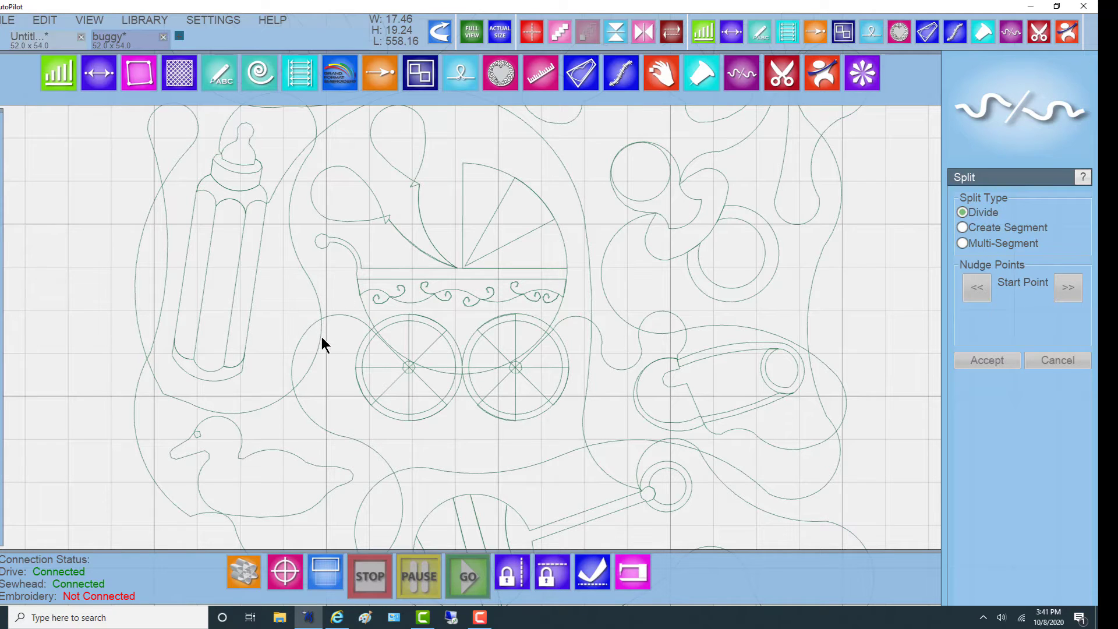
mouse_move(581, 323)
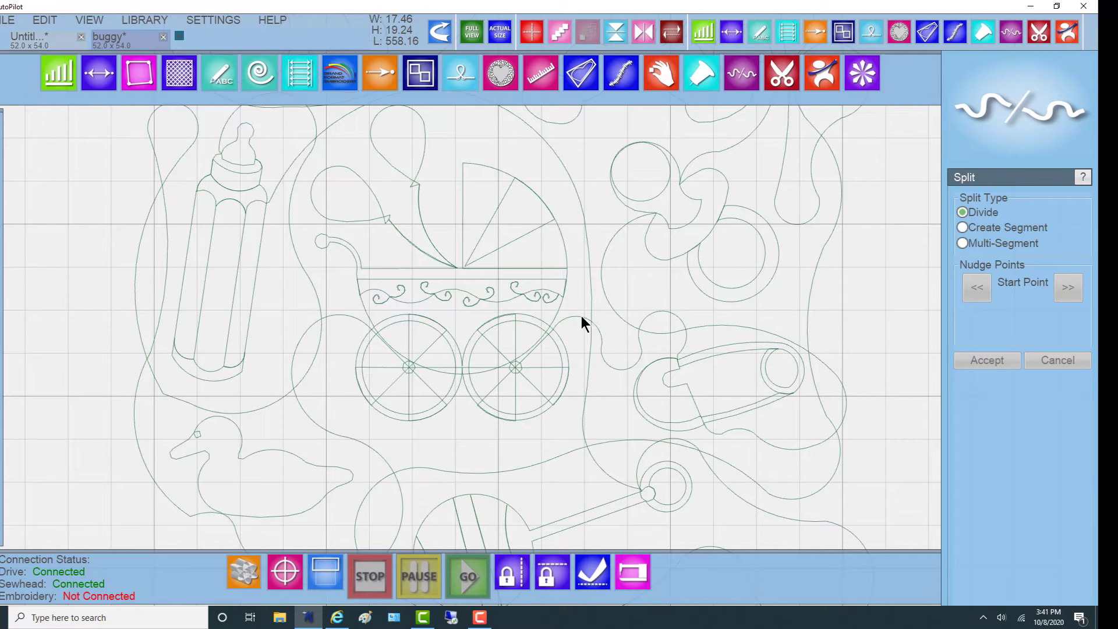
mouse_move(342, 322)
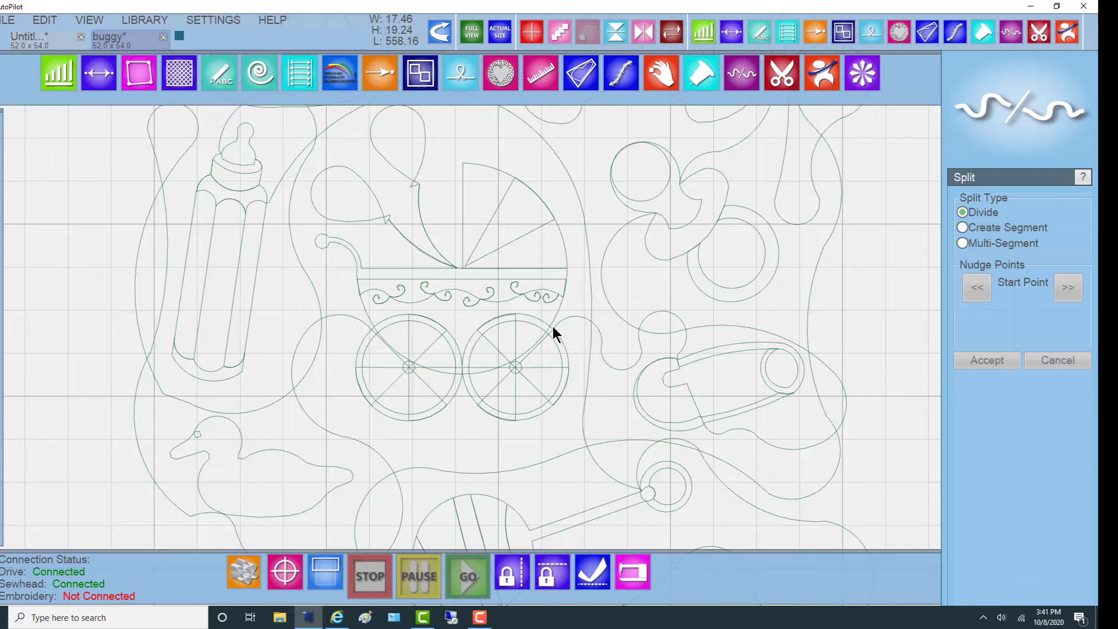
mouse_move(600, 333)
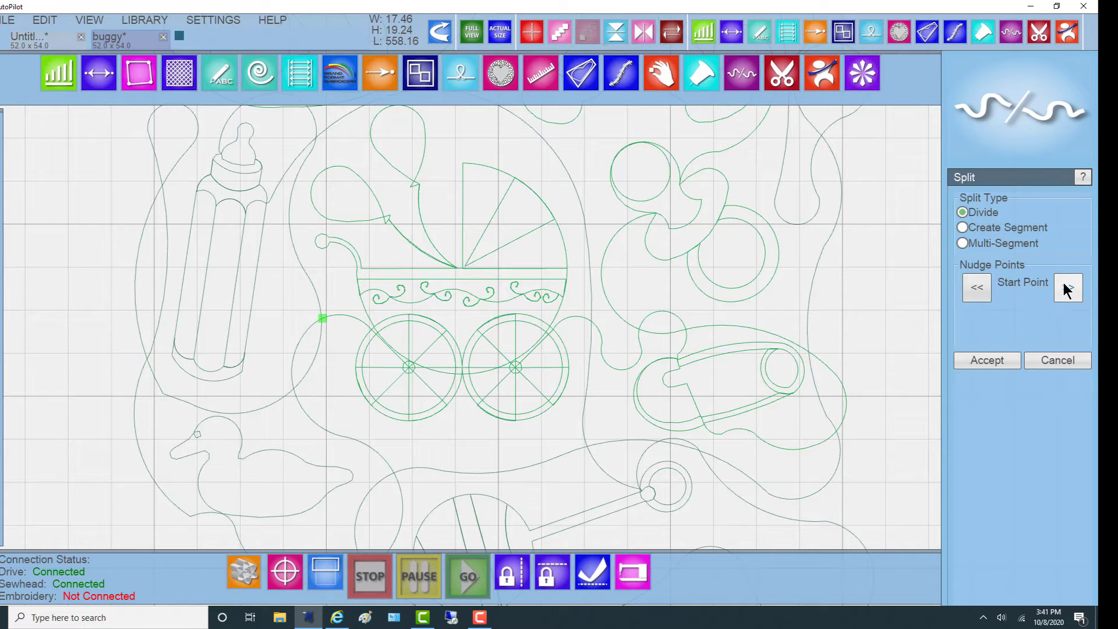
left_click(1068, 288)
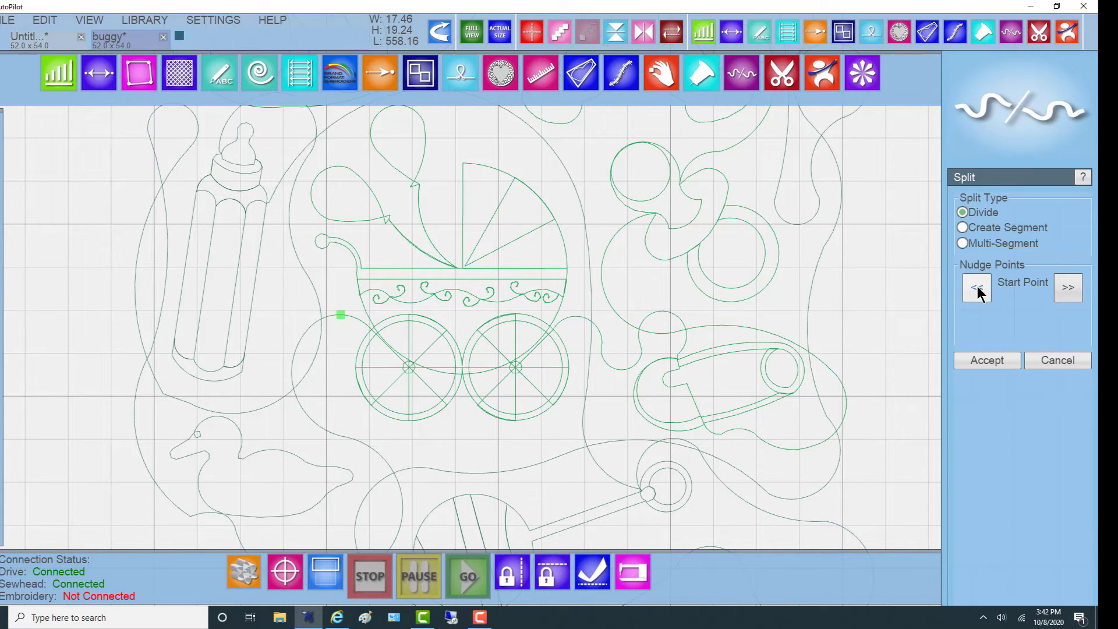
left_click(976, 287)
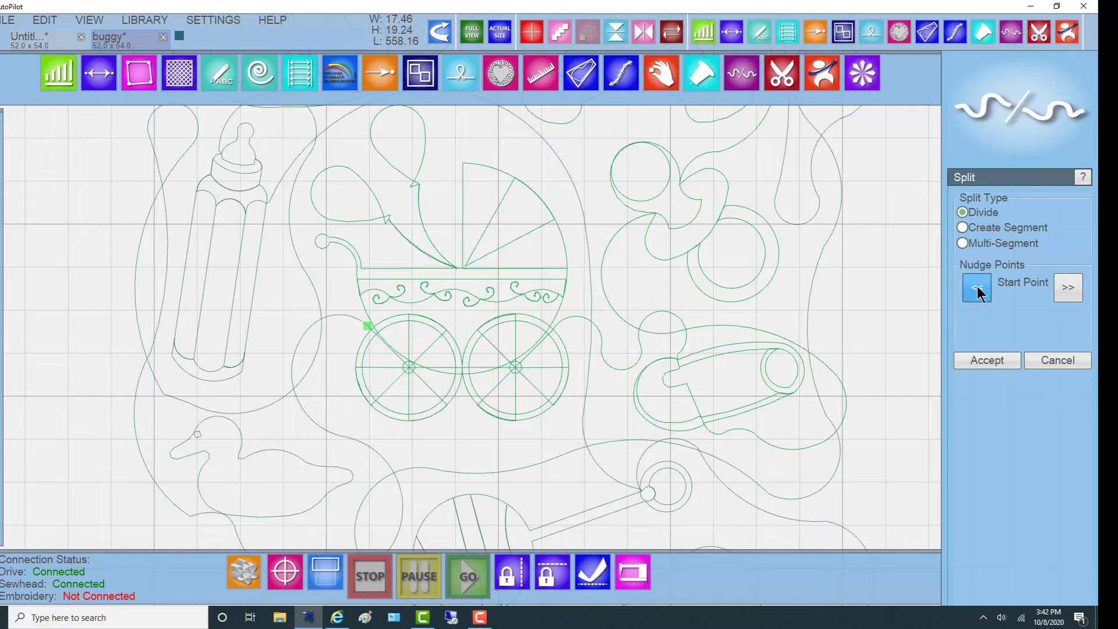
left_click(977, 287)
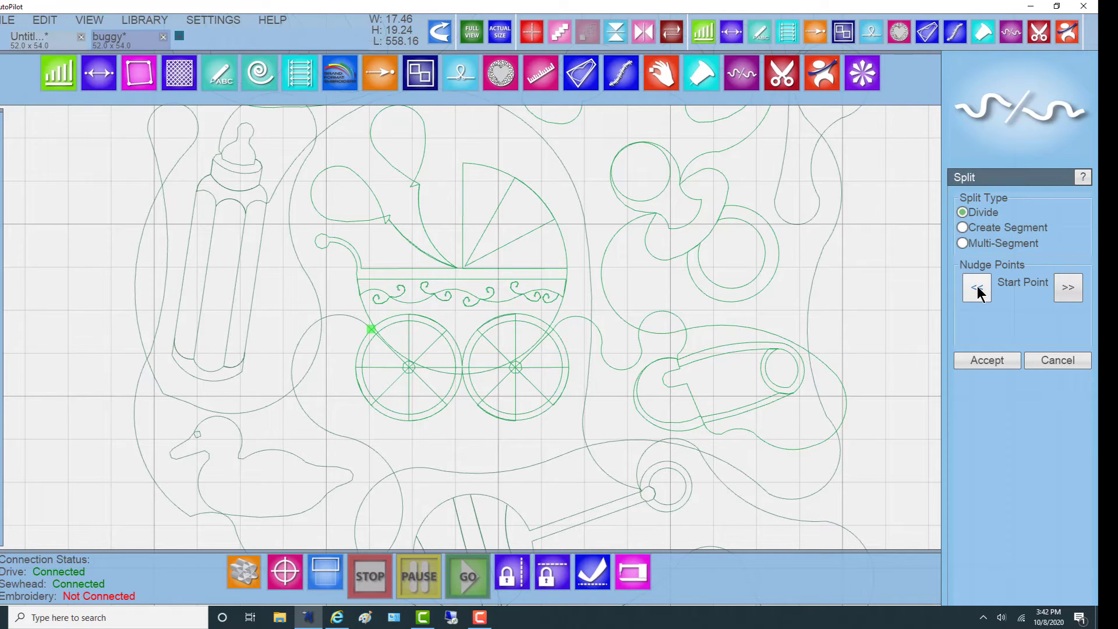
left_click(1068, 288)
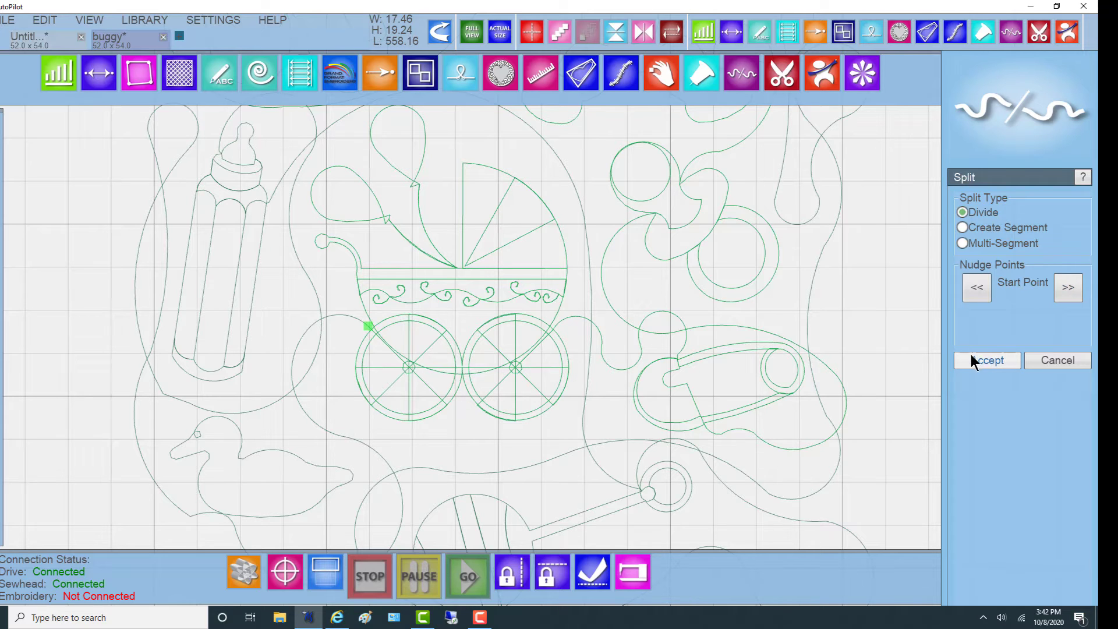
left_click(987, 360)
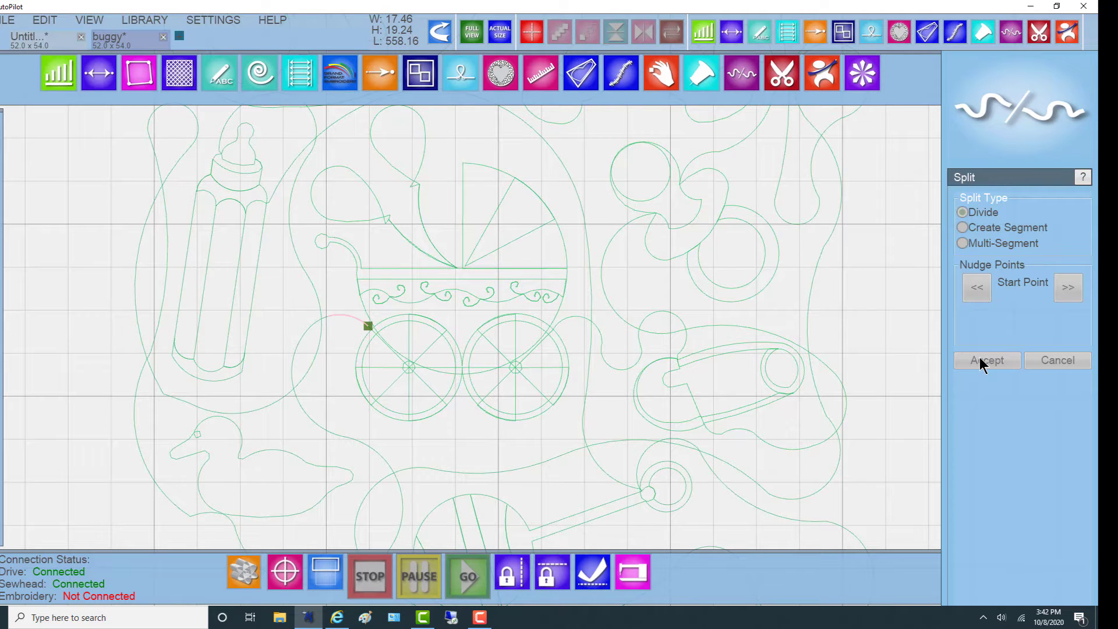
Apply a second Divide split at a point nudged onto the buggy's right wheel.
left_click(987, 360)
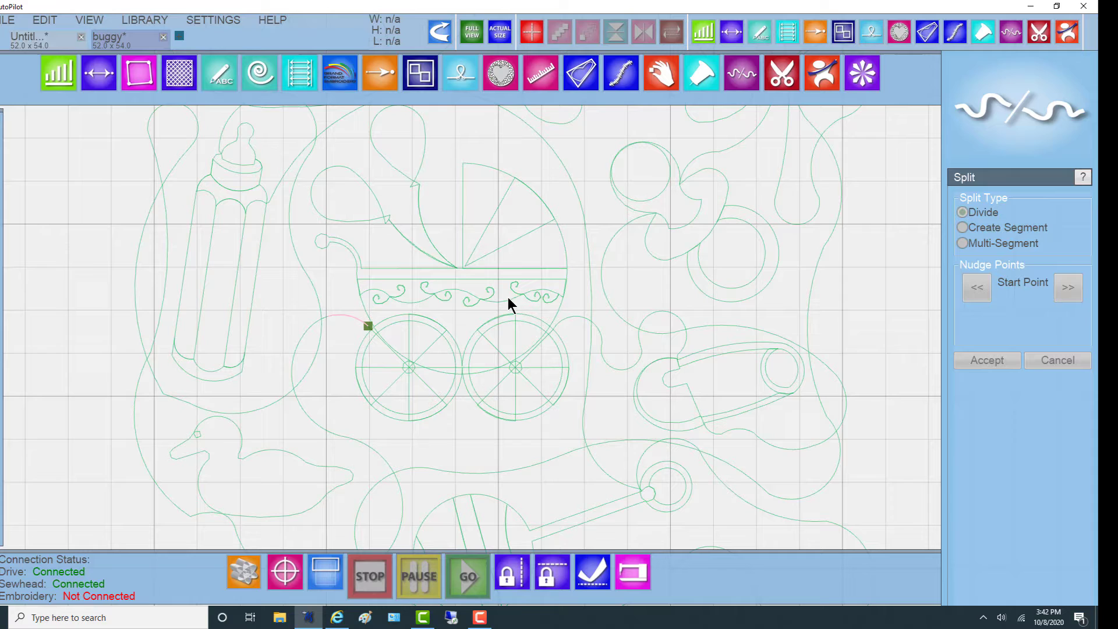
mouse_move(576, 323)
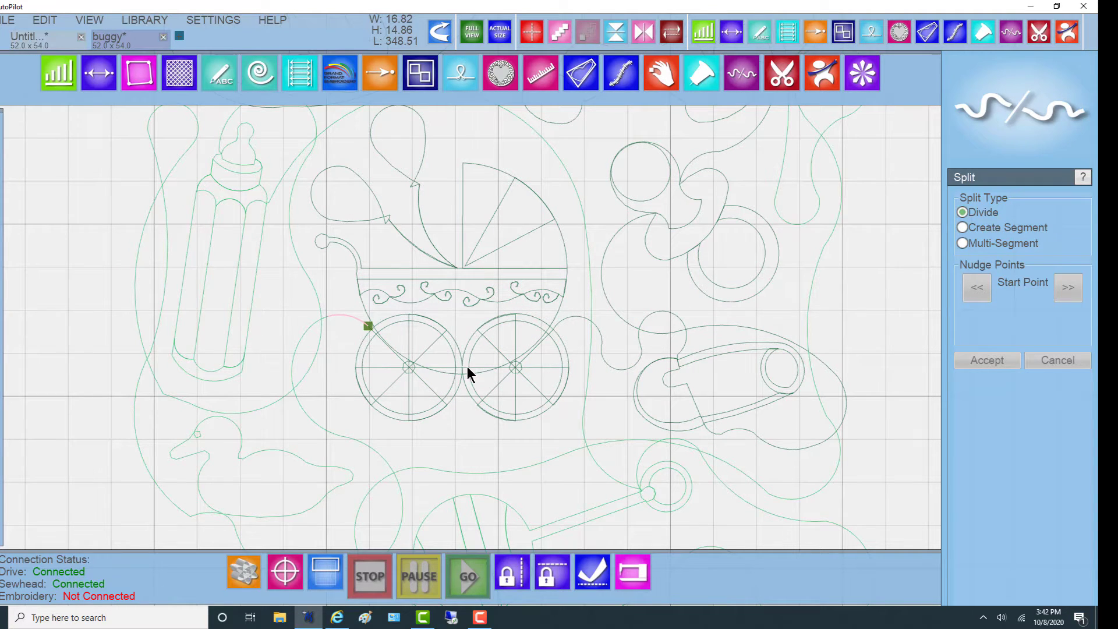
mouse_move(573, 358)
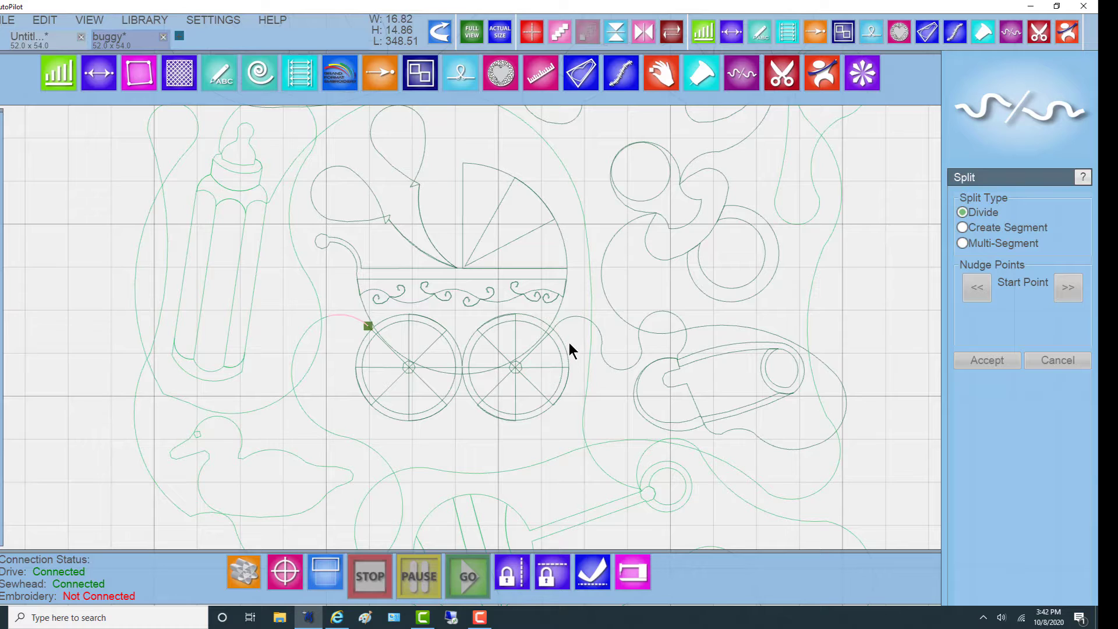
mouse_move(559, 331)
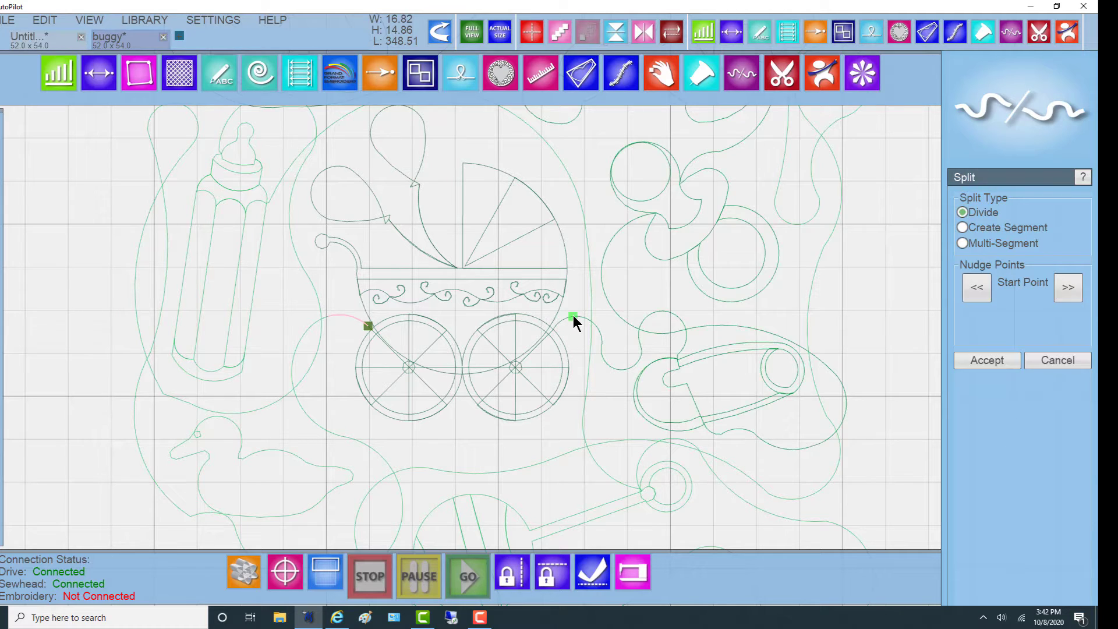
left_click(977, 287)
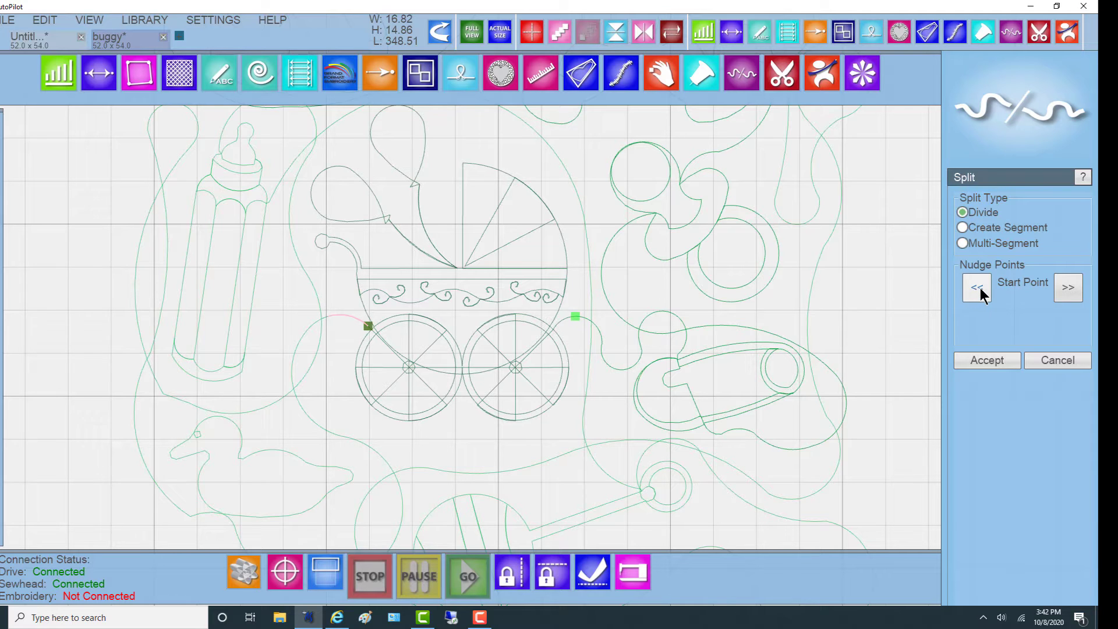
left_click(1068, 288)
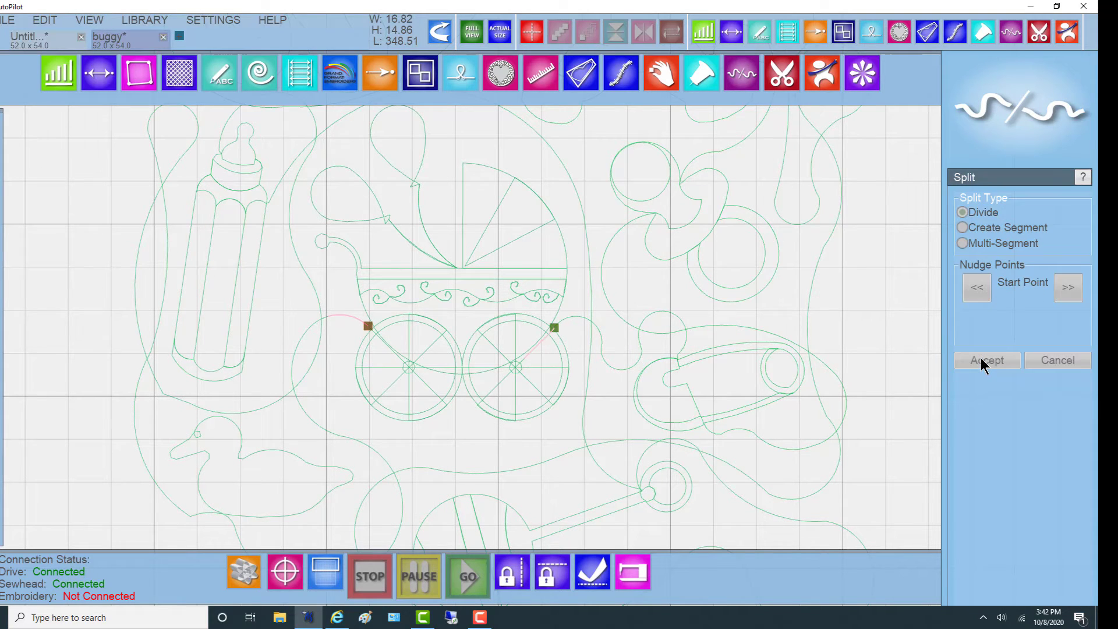
left_click(986, 360)
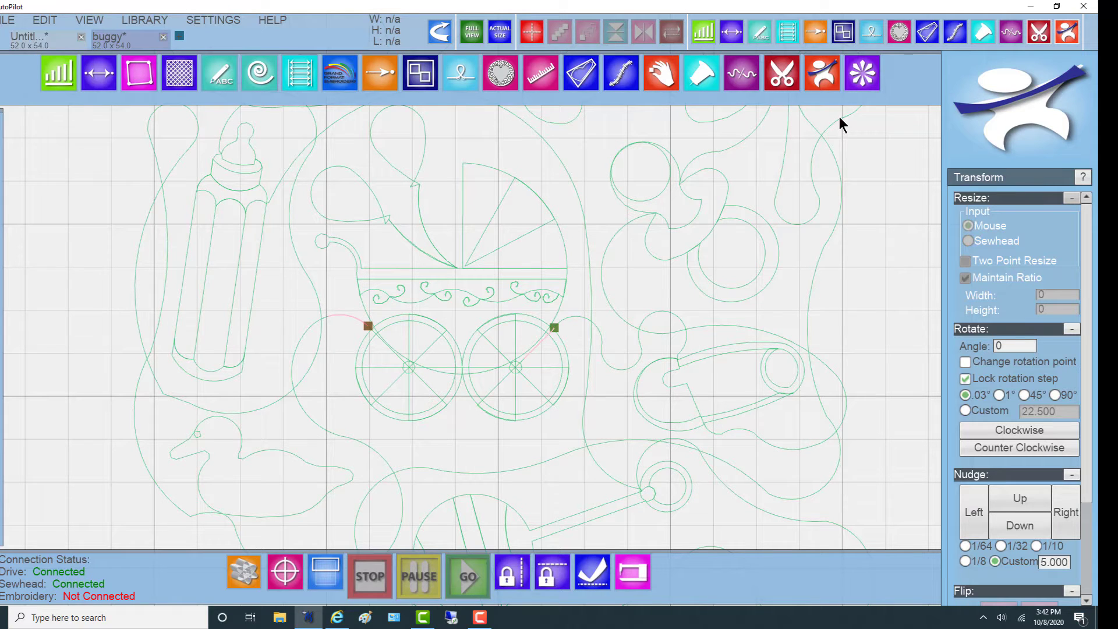
Delete the leftover all-over pattern piece, keeping only the isolated buggy section.
left_click(472, 308)
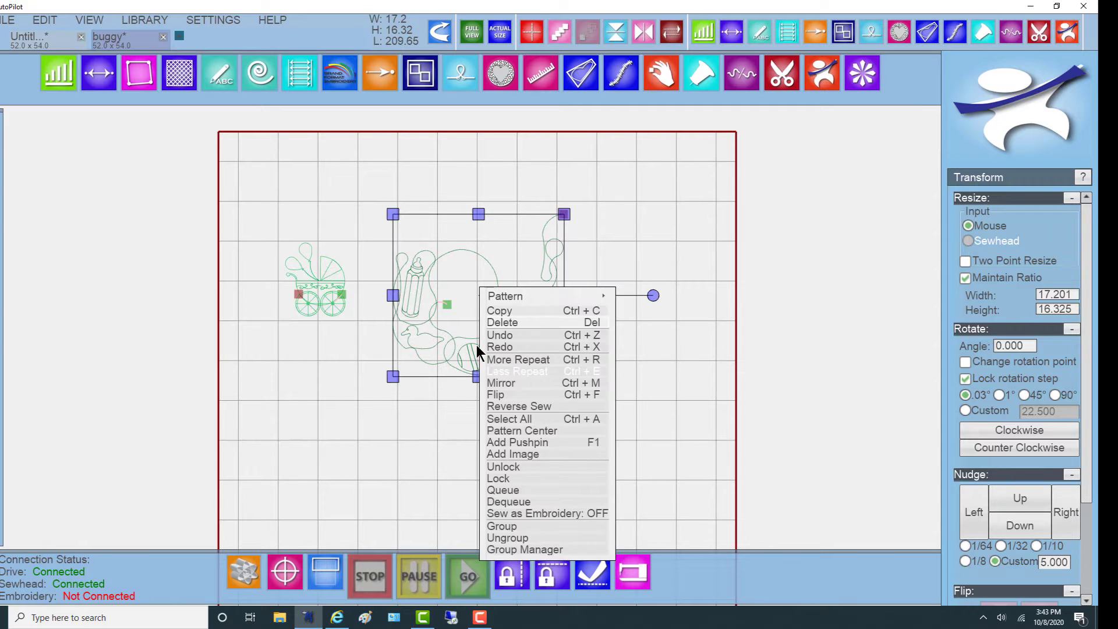
left_click(502, 322)
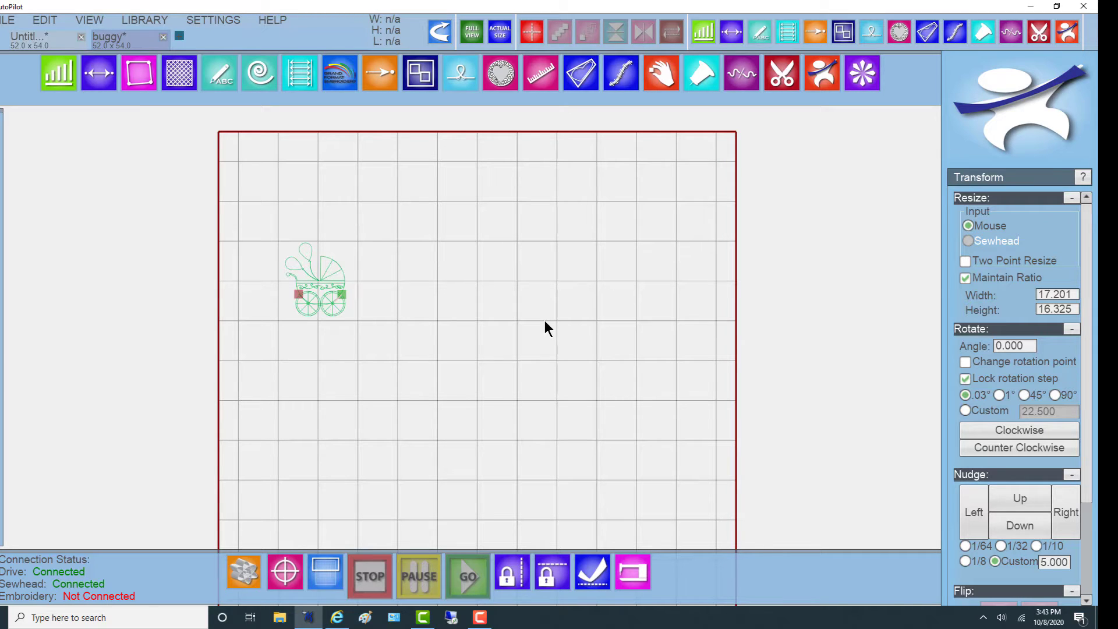
mouse_move(551, 327)
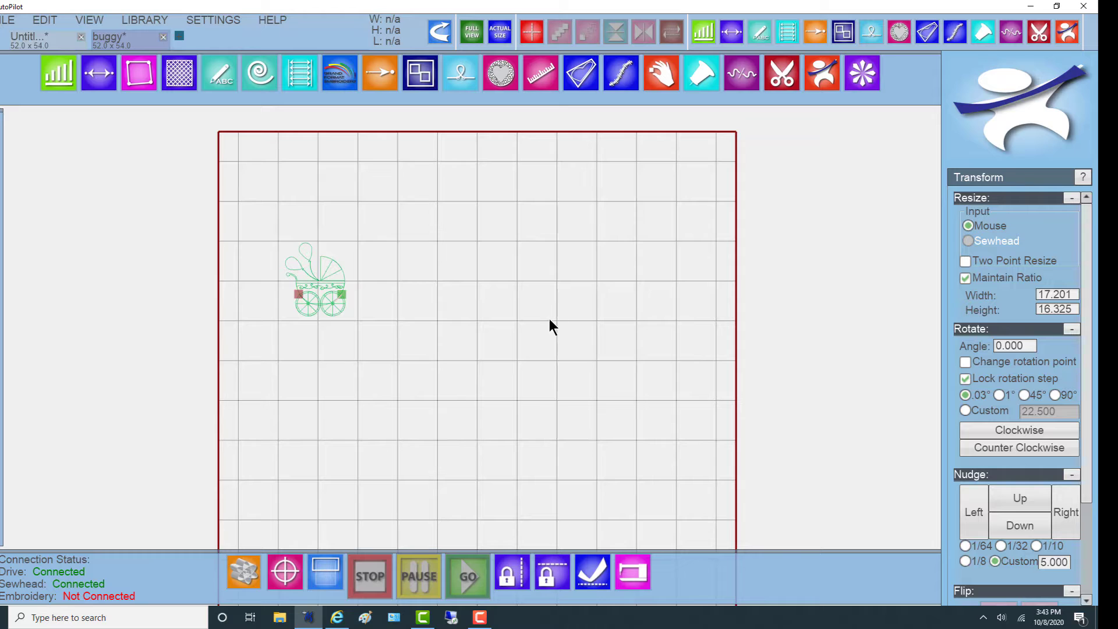
mouse_move(351, 272)
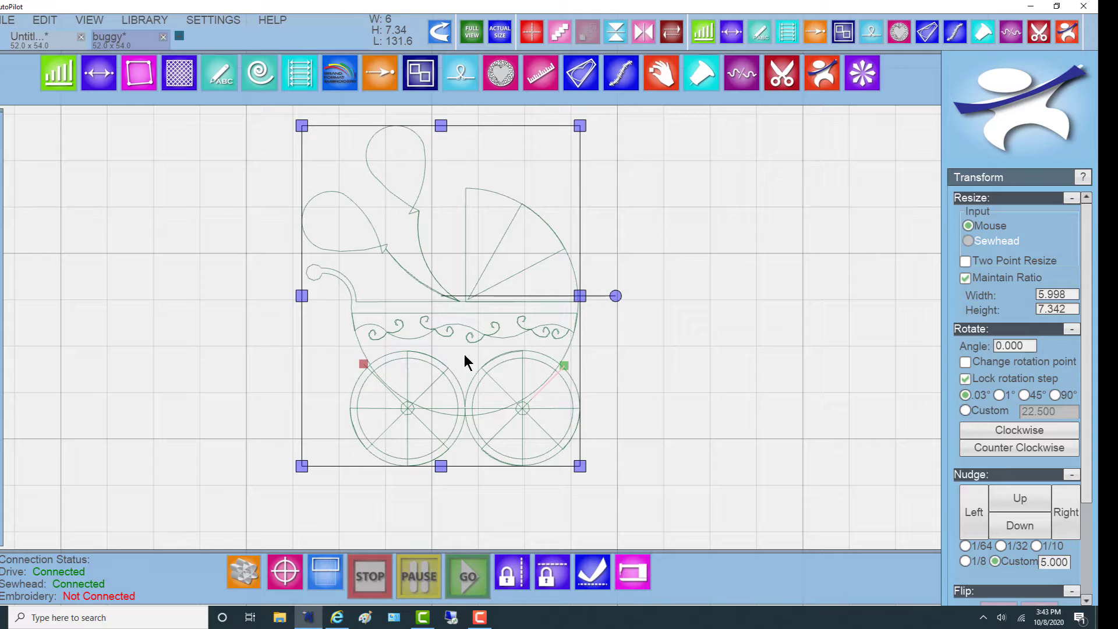
mouse_move(478, 519)
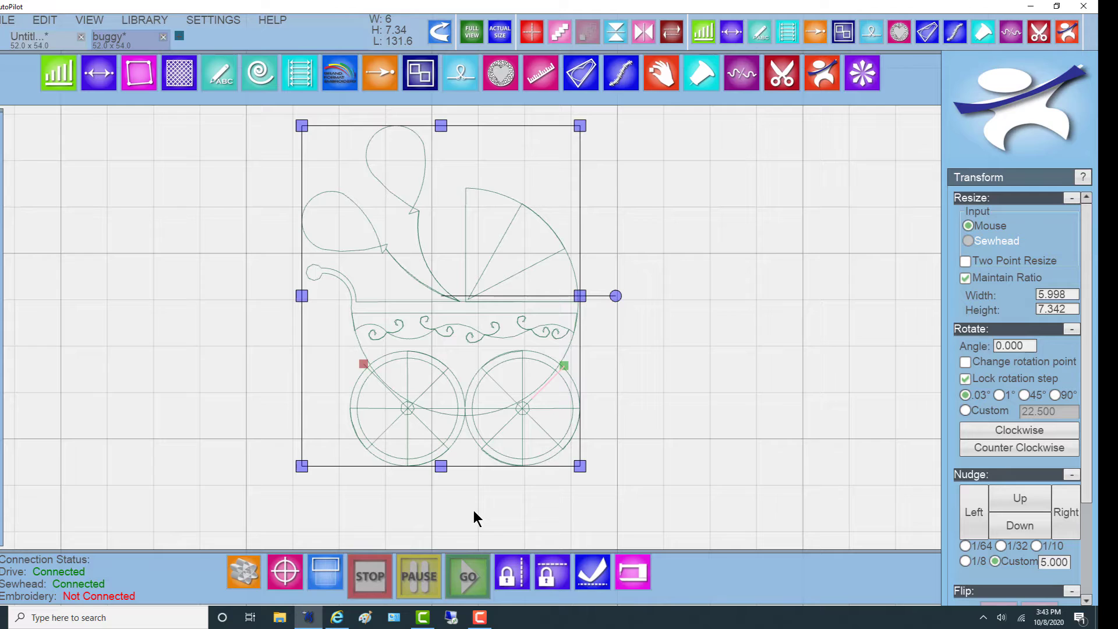
mouse_move(426, 346)
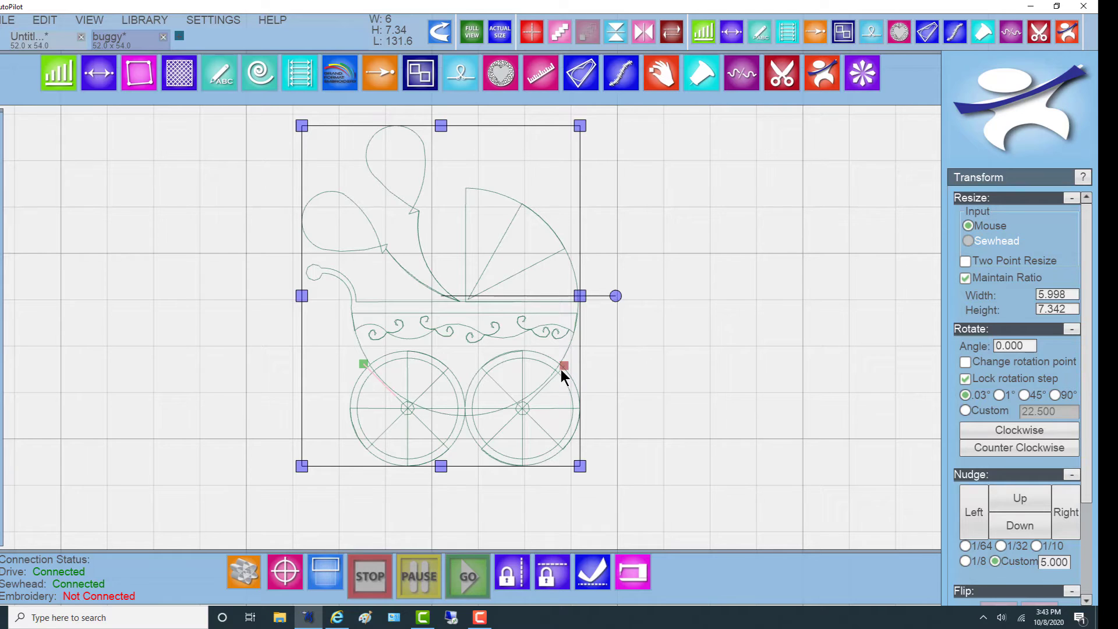
mouse_move(576, 371)
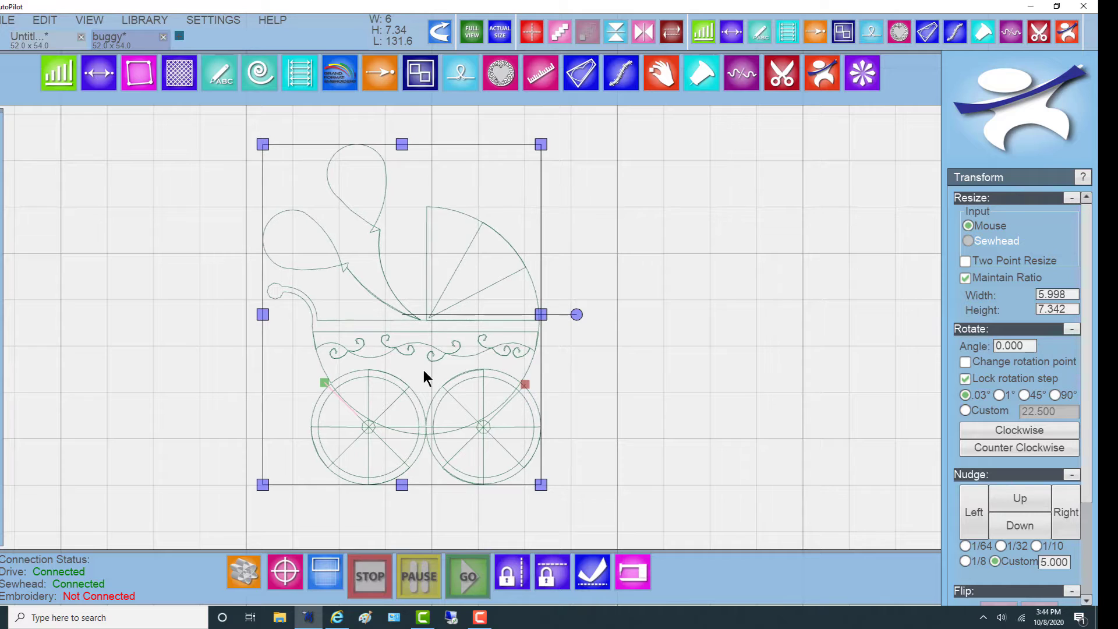
Repeat the buggy and position the copy beside the original with wheels level.
right_click(426, 377)
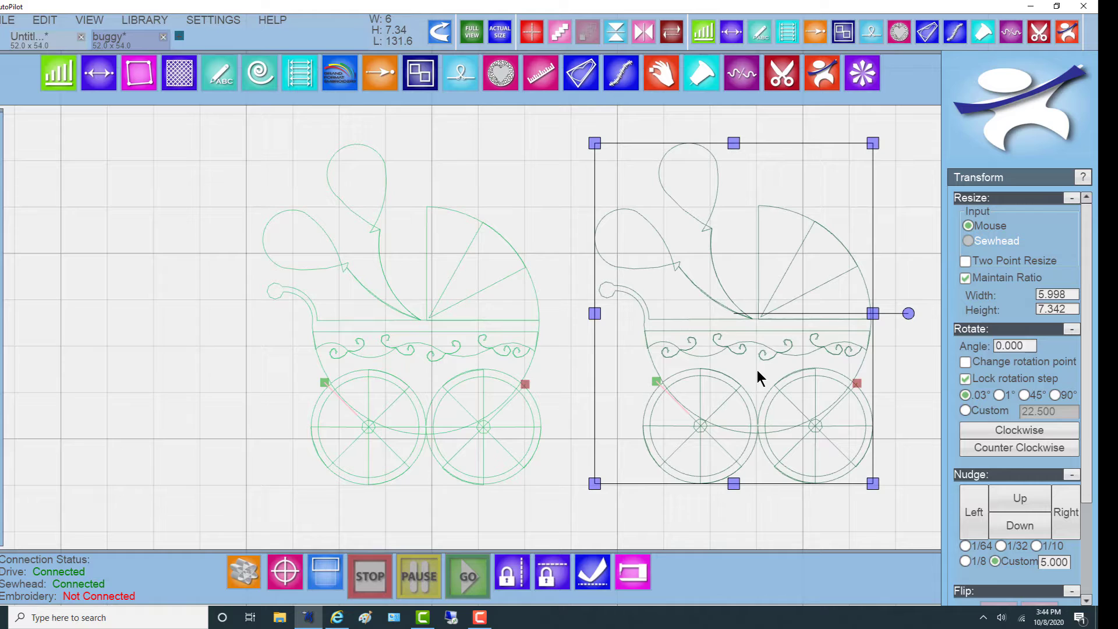
mouse_move(543, 505)
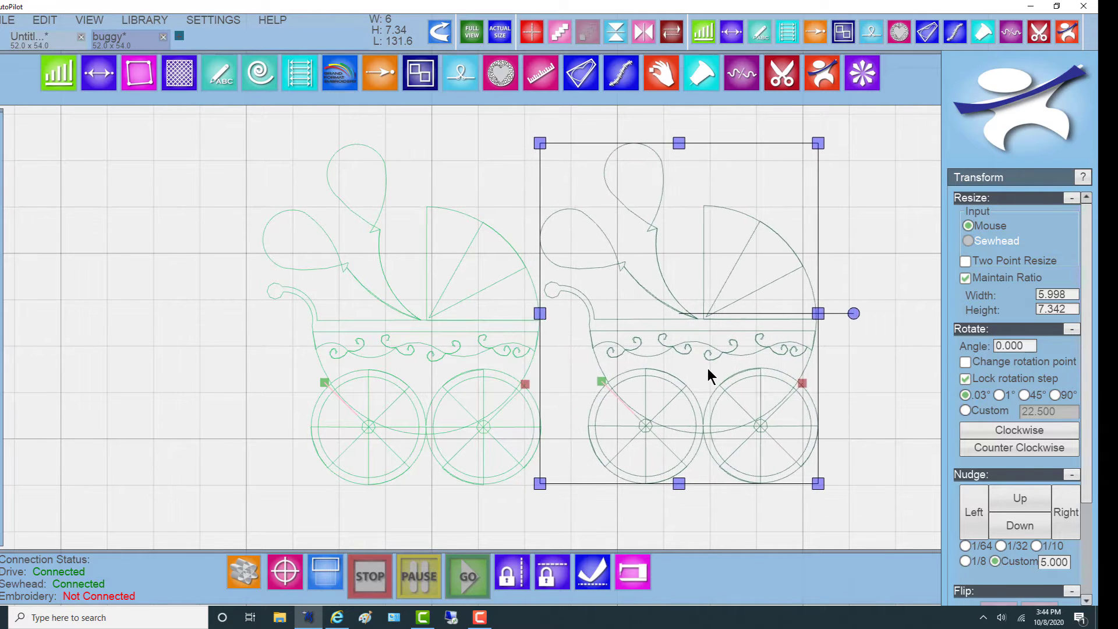
left_click_drag(709, 374, 724, 377)
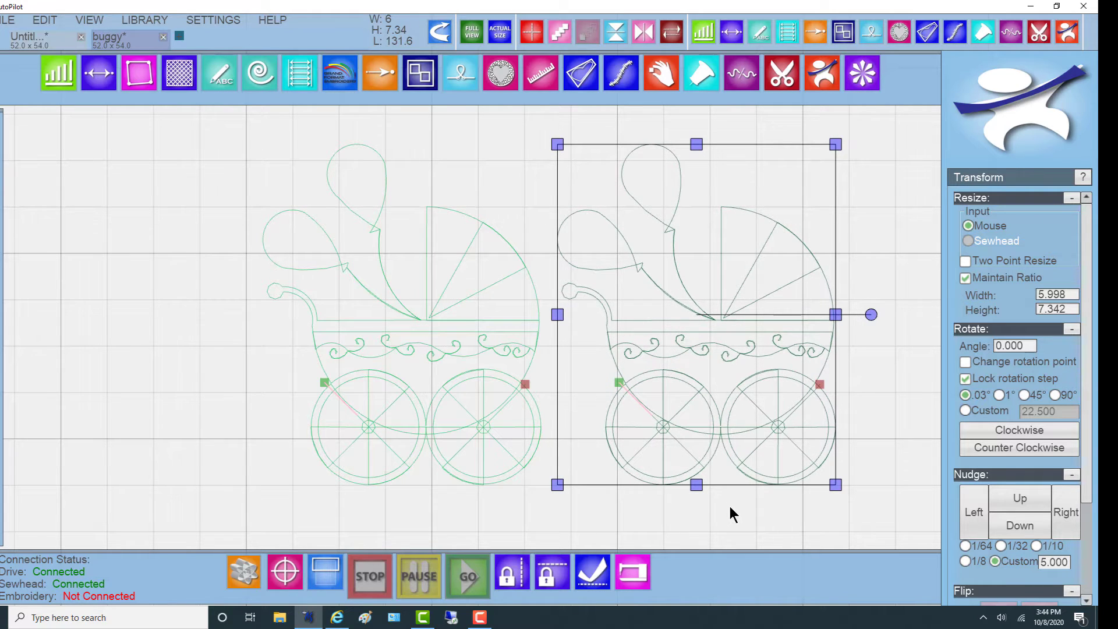
left_click(730, 513)
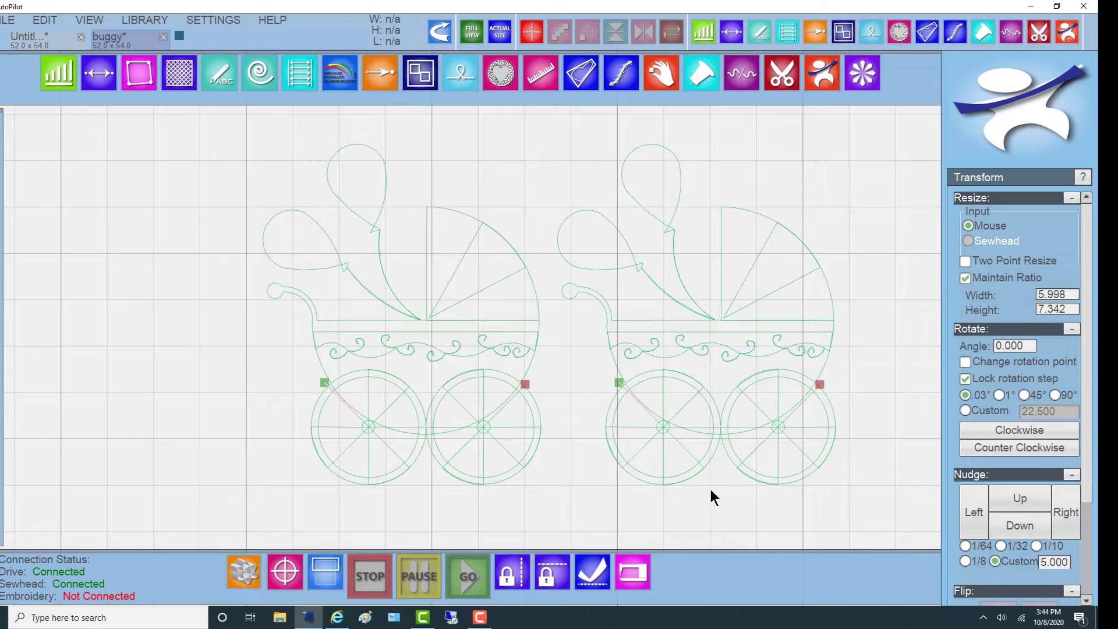
mouse_move(415, 388)
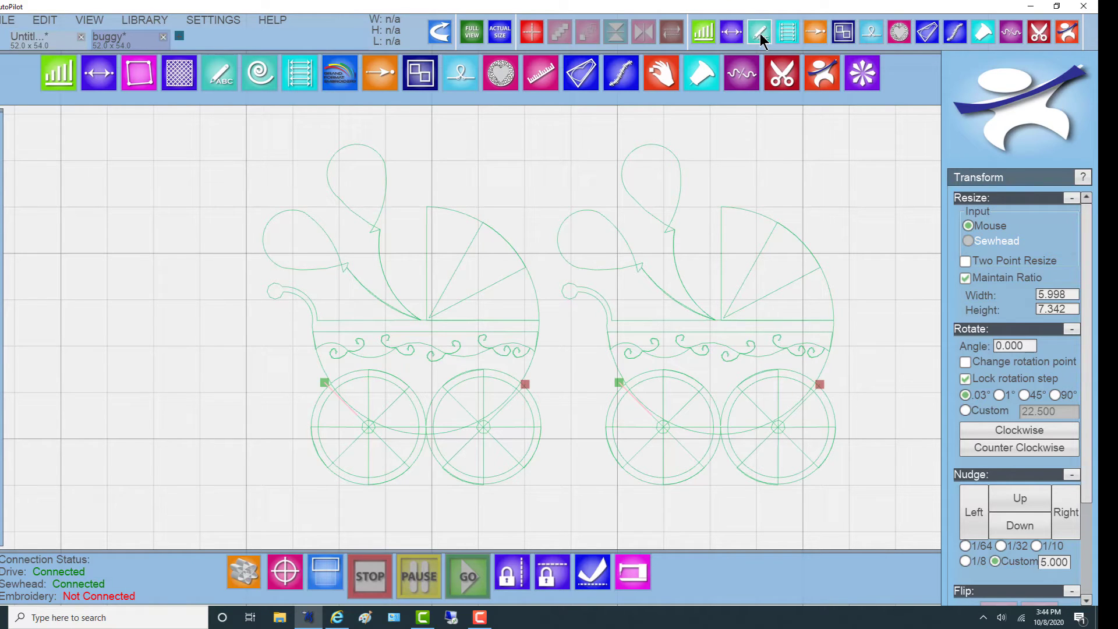
Switch to the Draw tool with the left buggy as the active pattern.
left_click(758, 32)
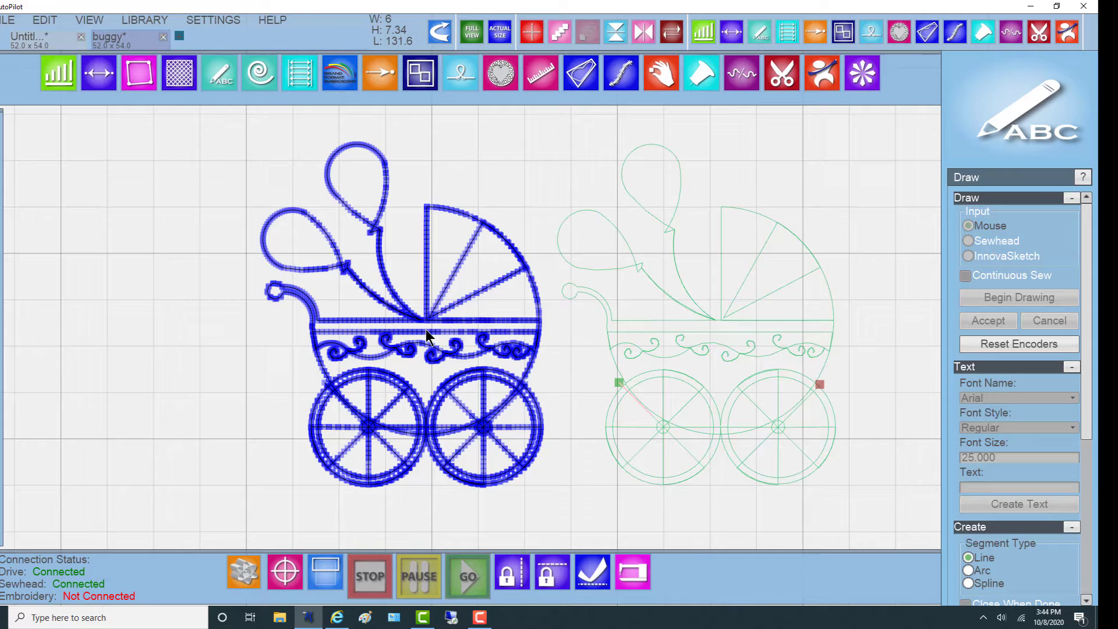
mouse_move(445, 397)
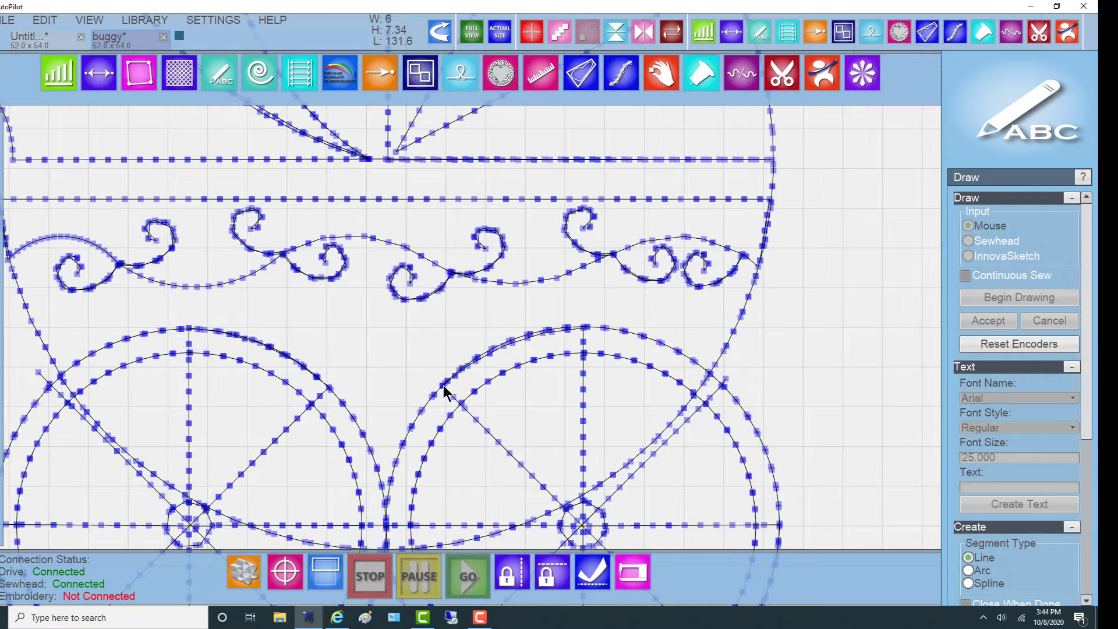
mouse_move(767, 370)
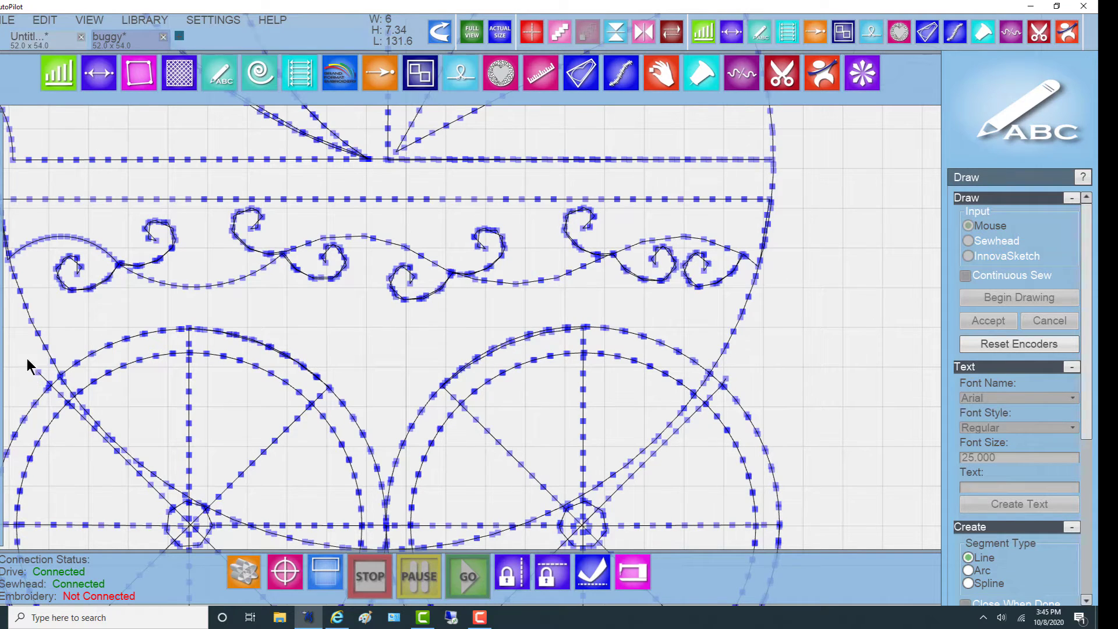
mouse_move(42, 379)
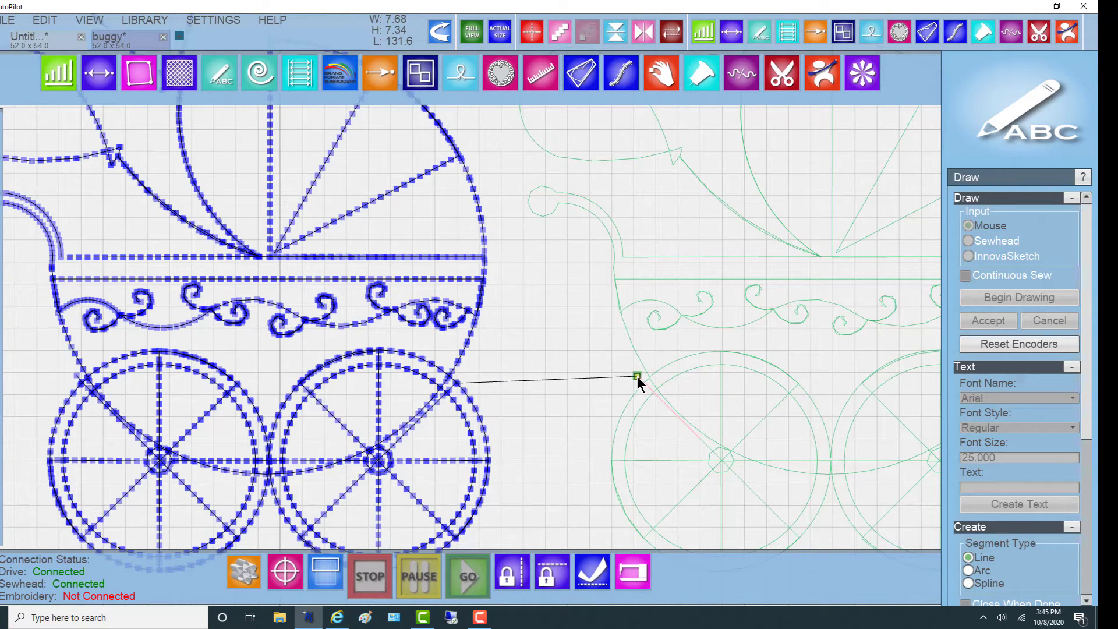
mouse_move(580, 428)
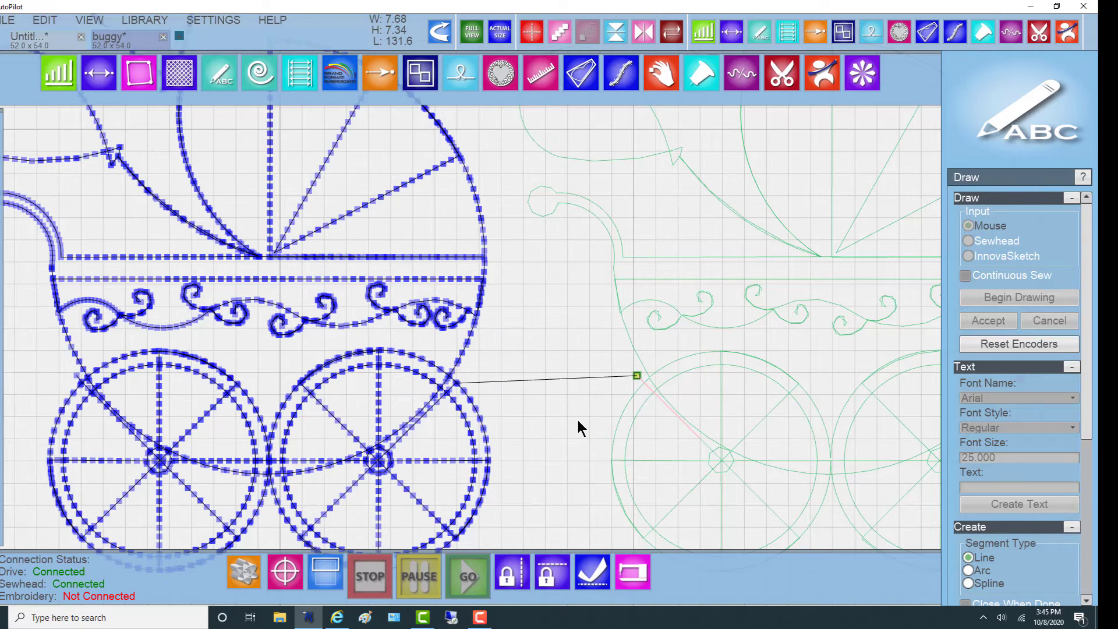
mouse_move(554, 396)
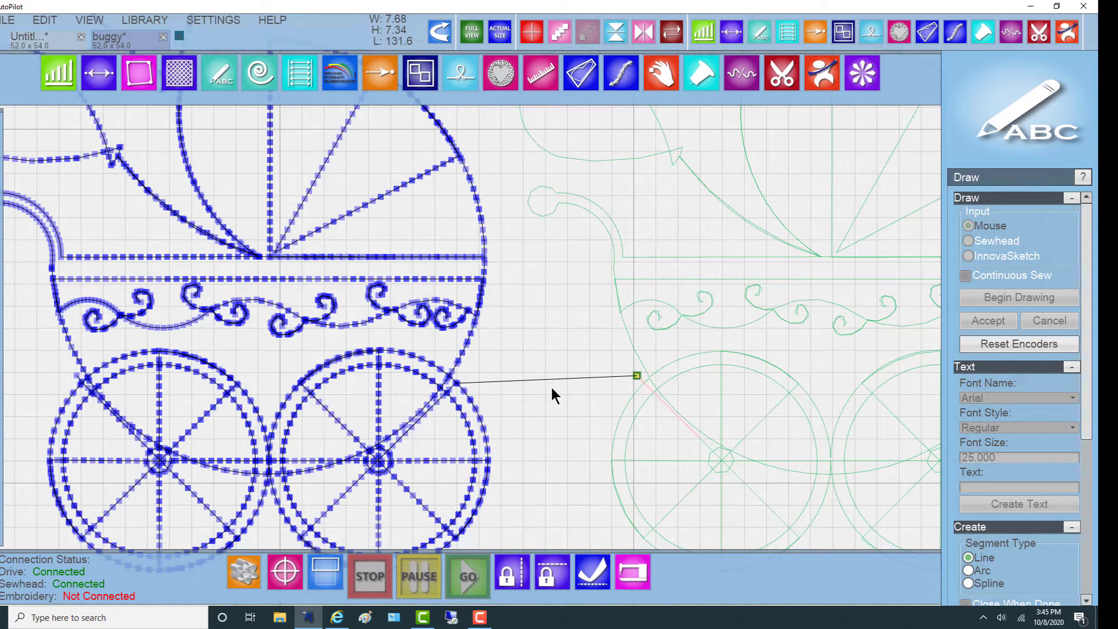
mouse_move(519, 393)
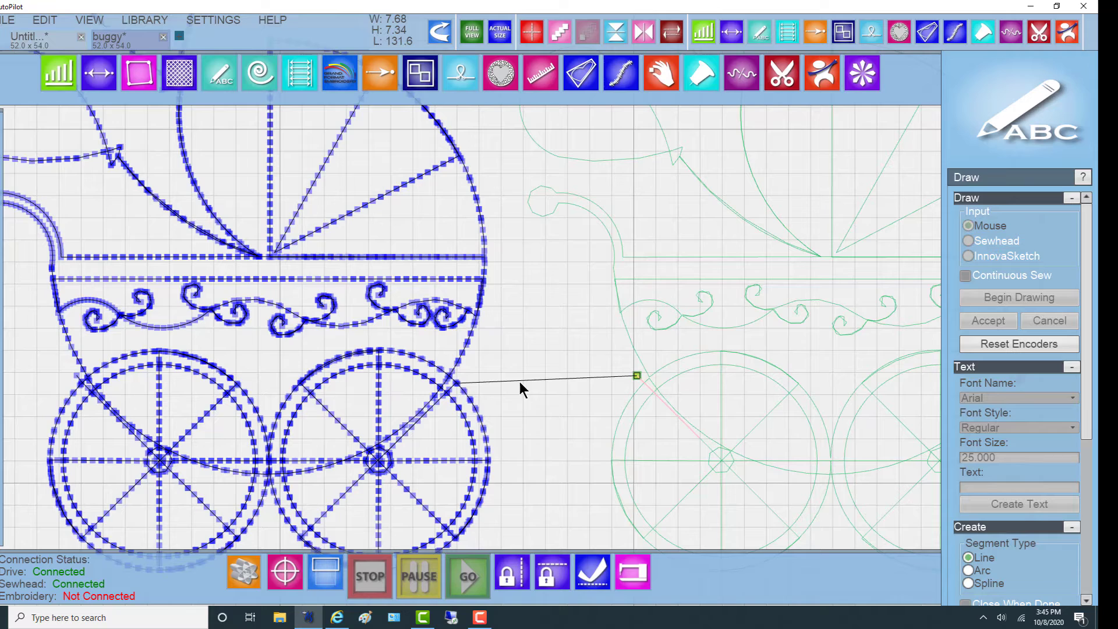
mouse_move(455, 383)
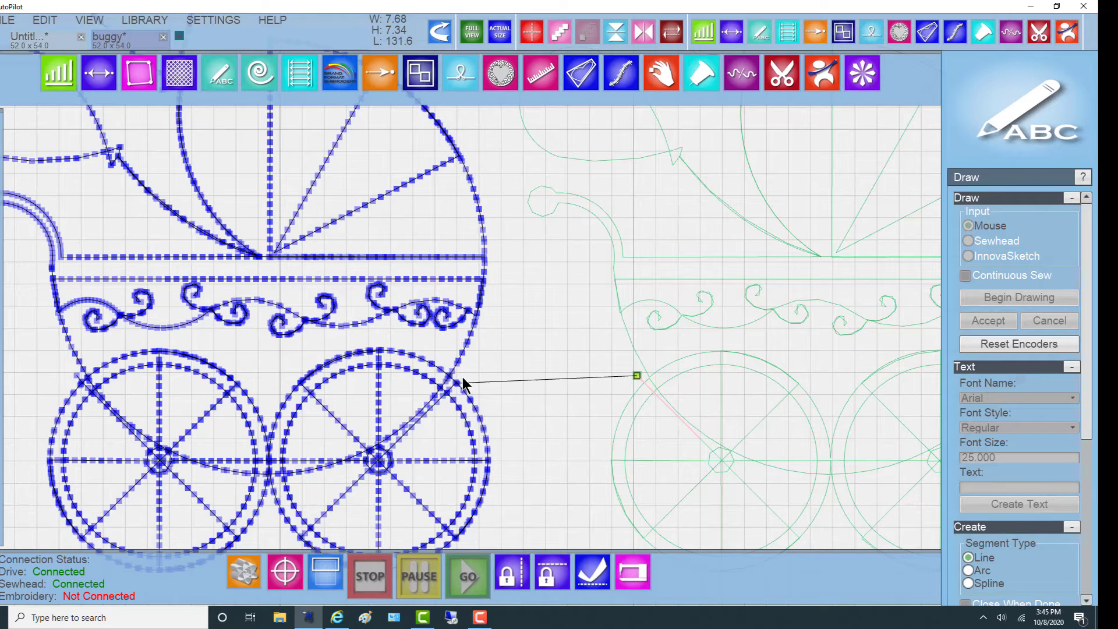
mouse_move(556, 393)
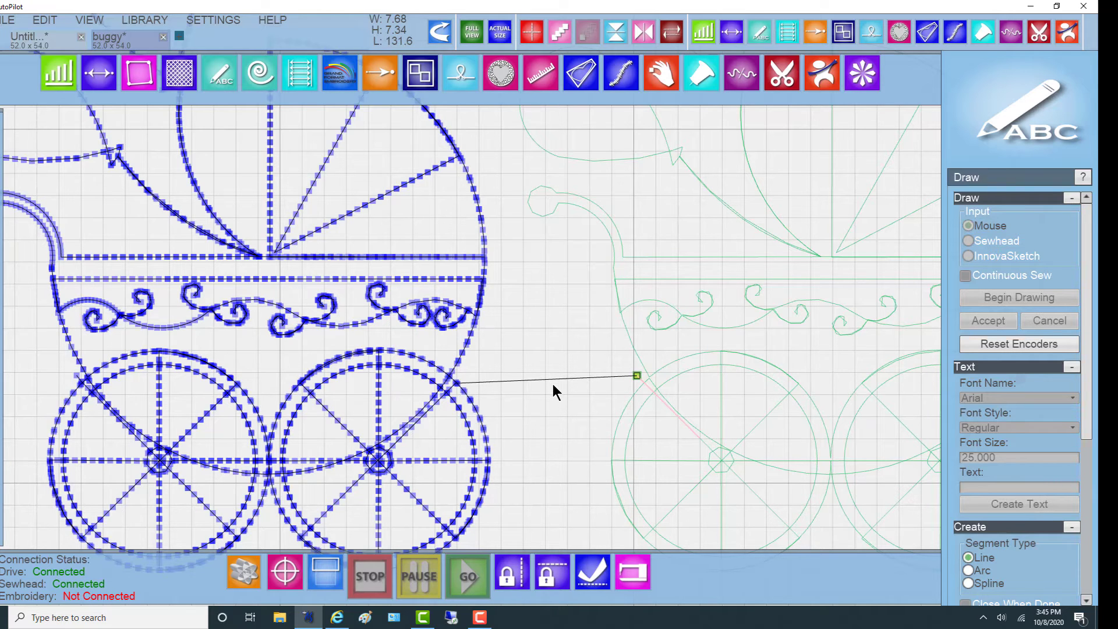
mouse_move(557, 386)
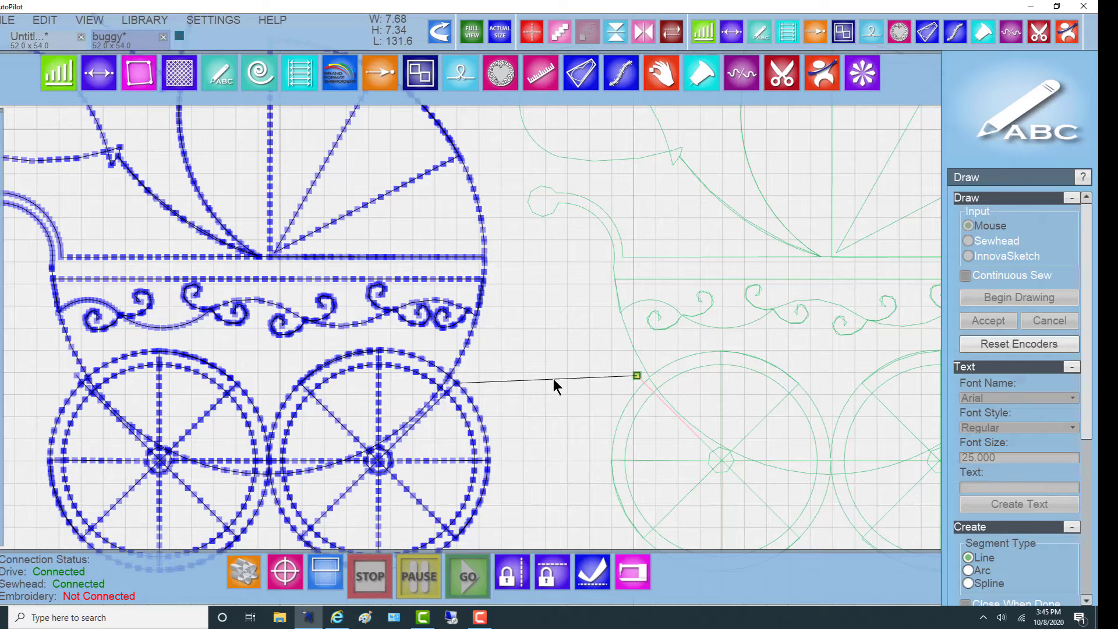
Convert the connector segment to an arc and bend its midpoint into a slight curve.
right_click(555, 387)
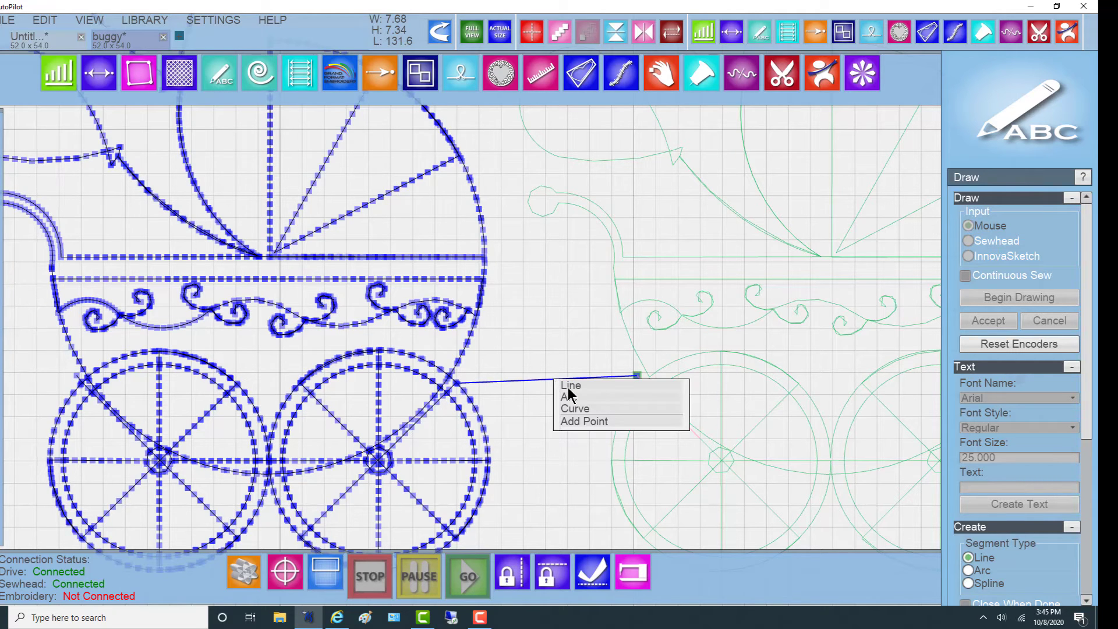
left_click(570, 386)
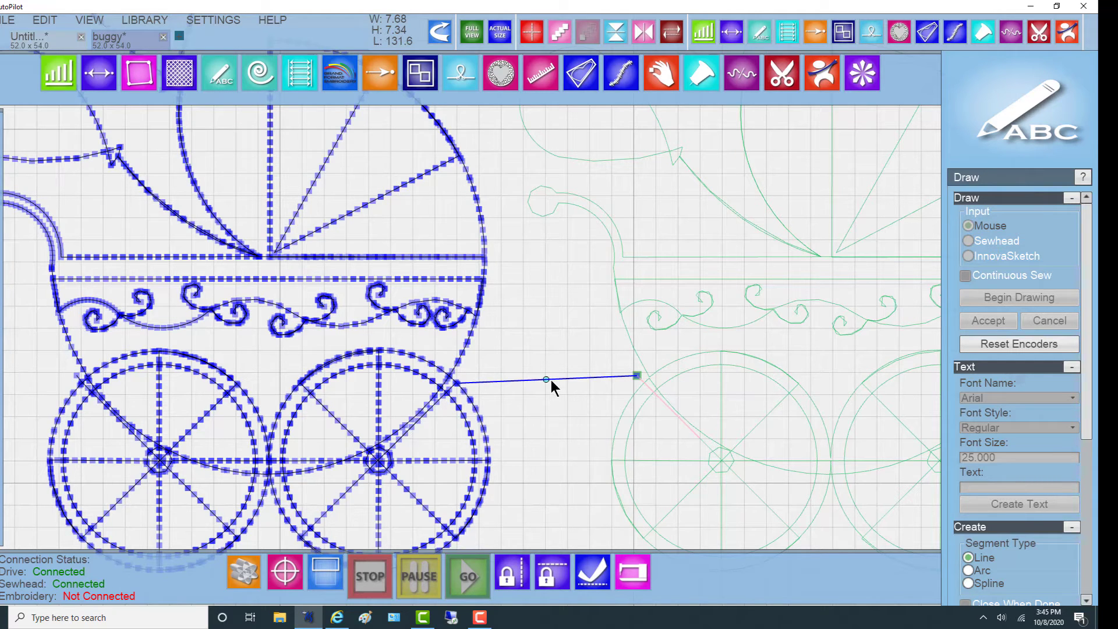
mouse_move(547, 388)
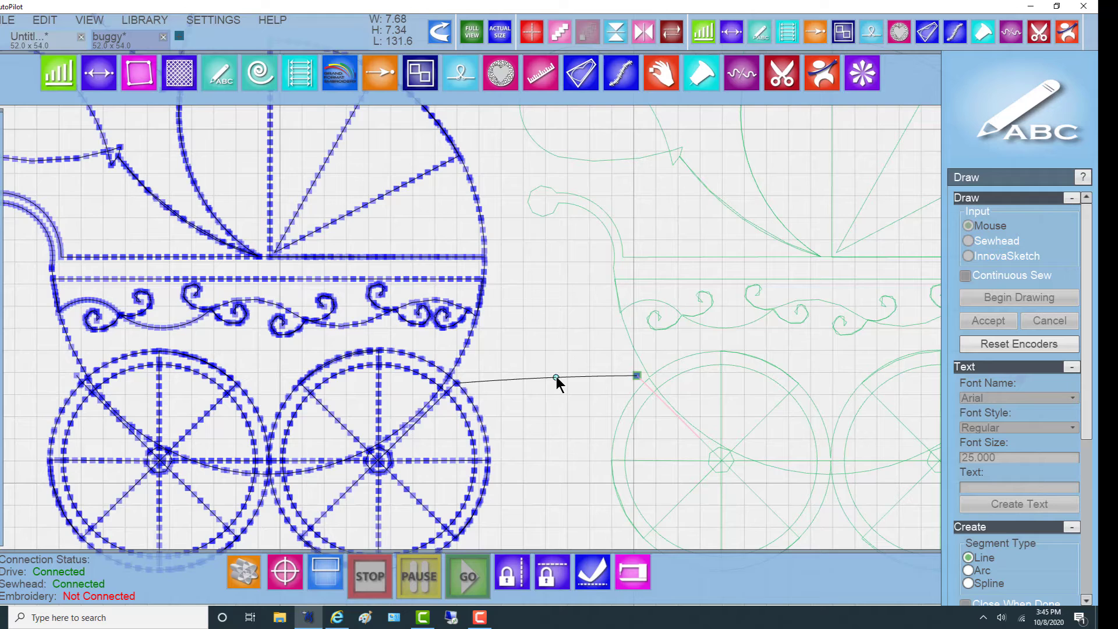
left_click_drag(555, 378, 555, 365)
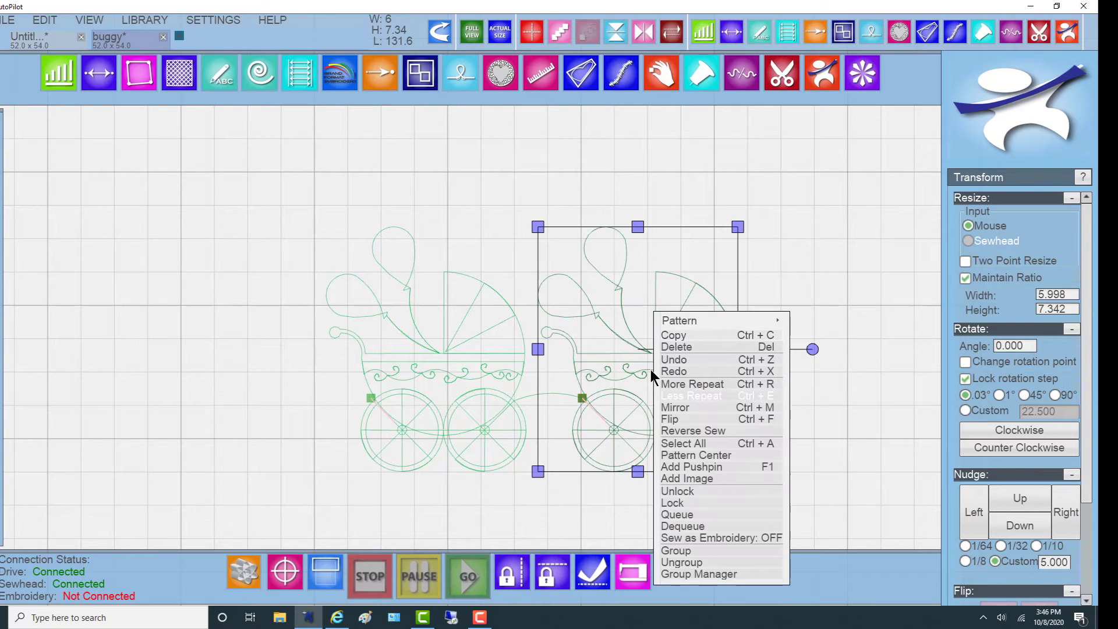
mouse_move(707, 352)
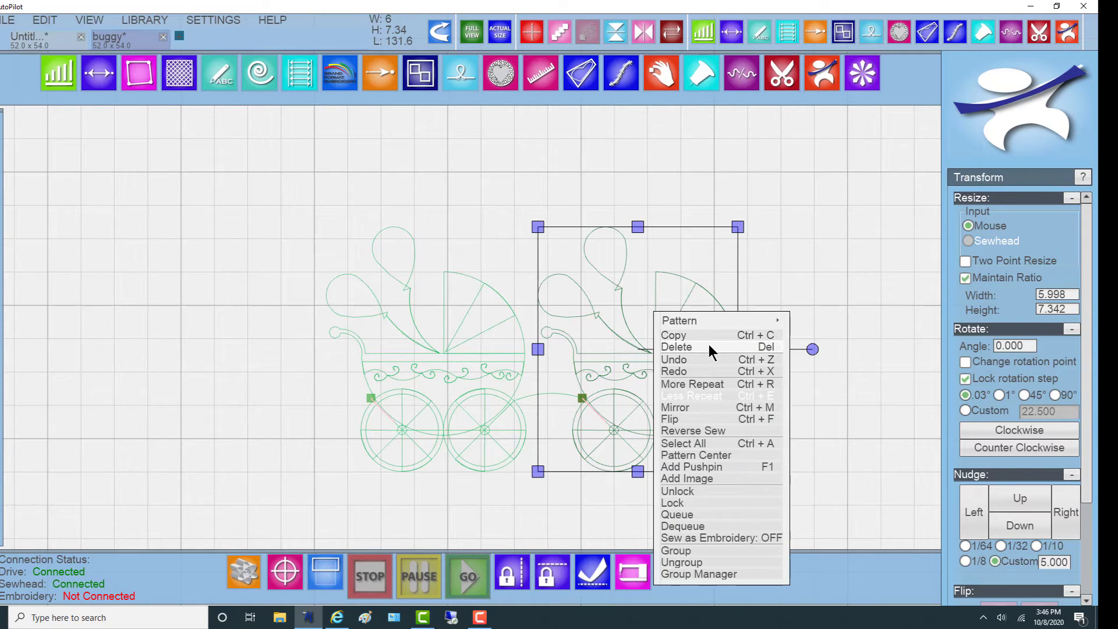
Delete the second buggy copy, leaving one buggy with its curved tail.
left_click(677, 346)
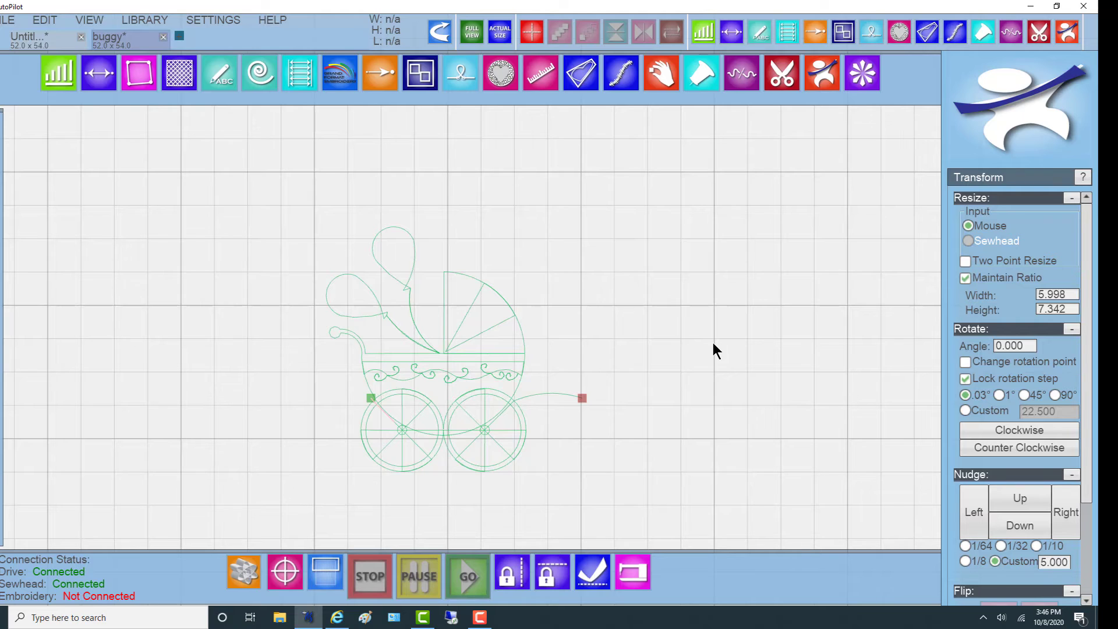
mouse_move(688, 347)
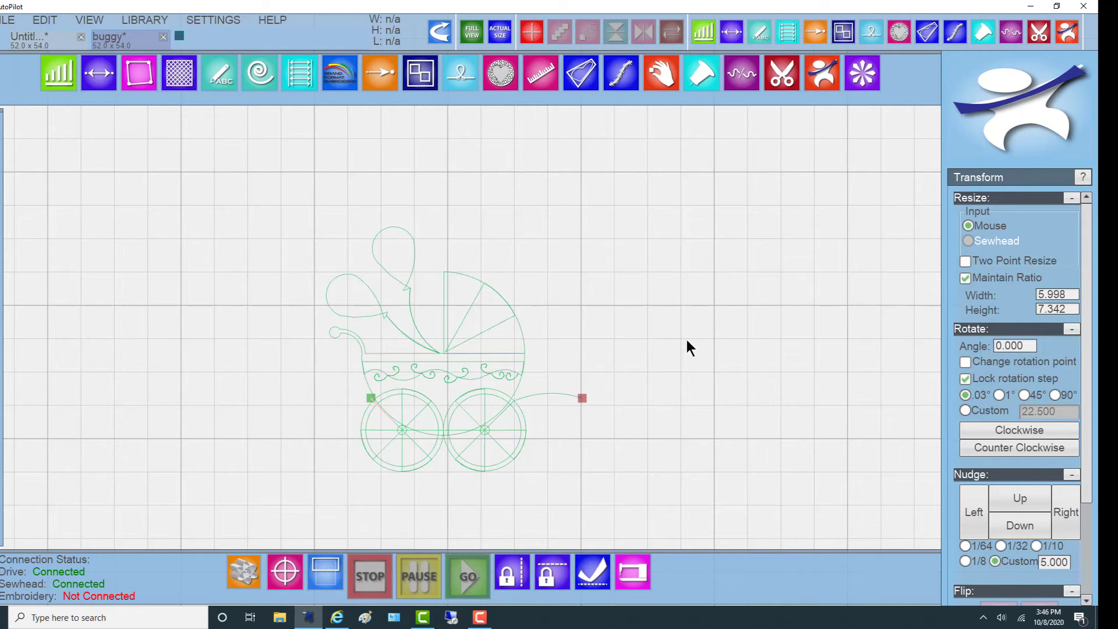
mouse_move(429, 379)
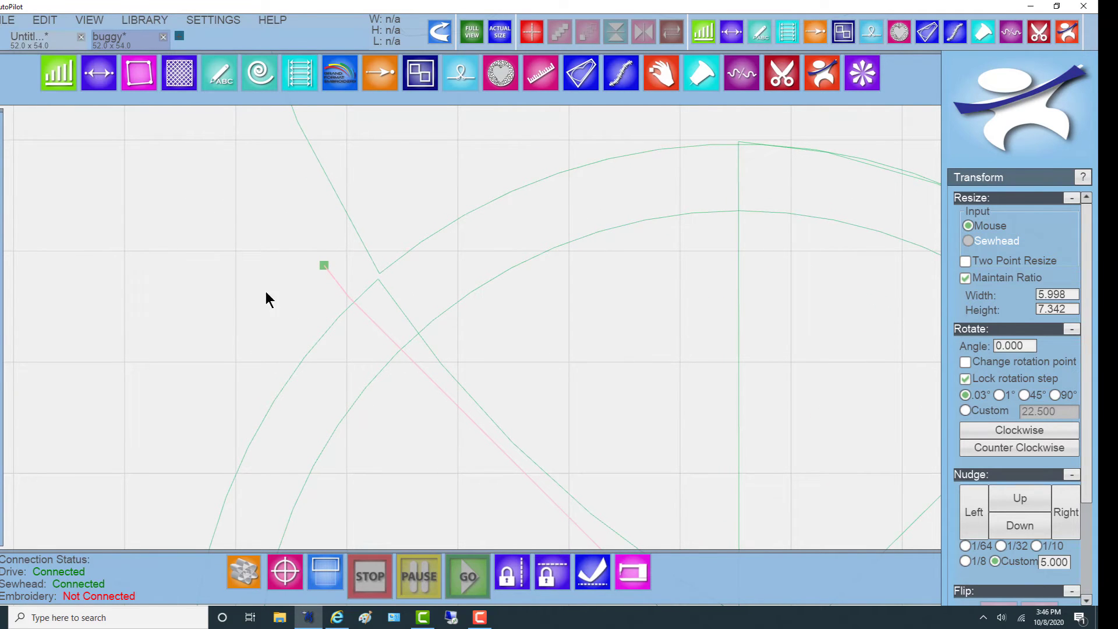
mouse_move(556, 377)
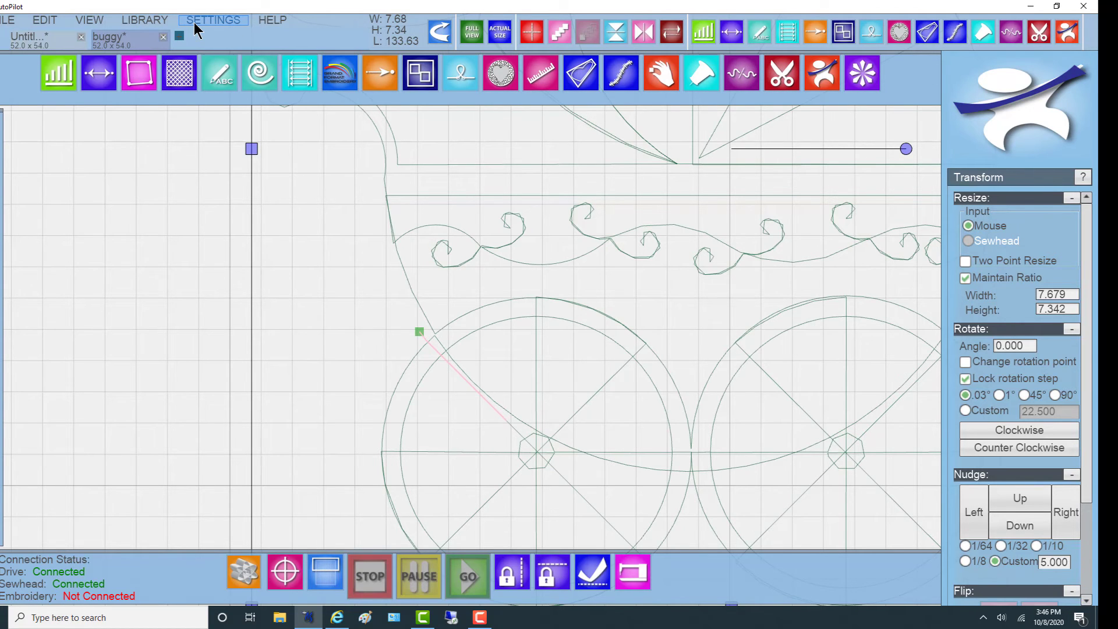
Open the program settings, with the buggy and tail measuring about 7.68 wide.
left_click(214, 19)
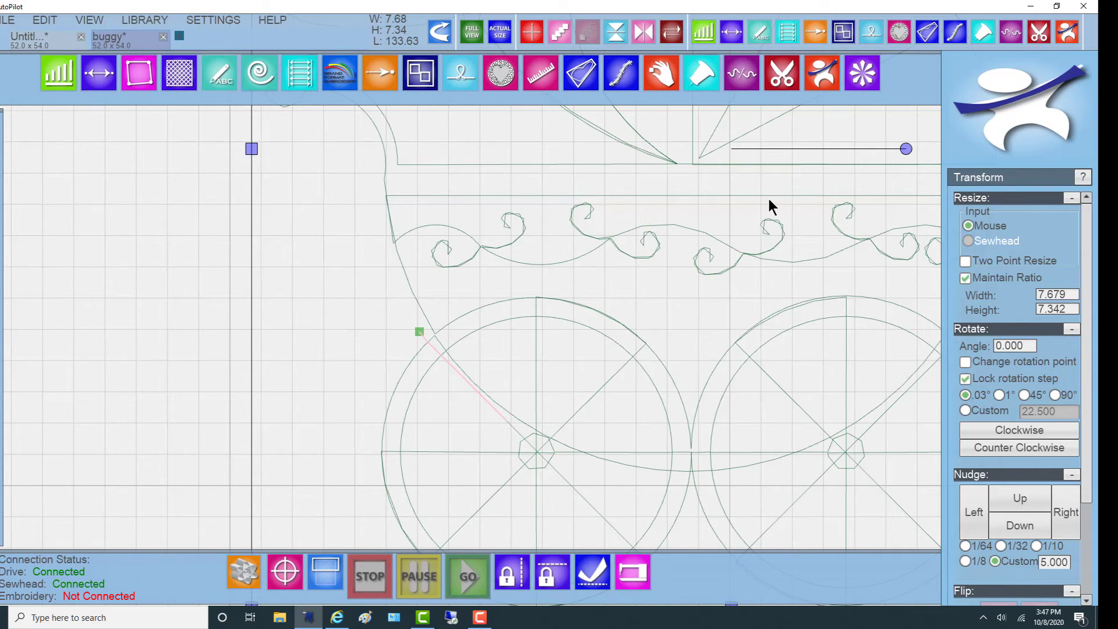
mouse_move(690, 302)
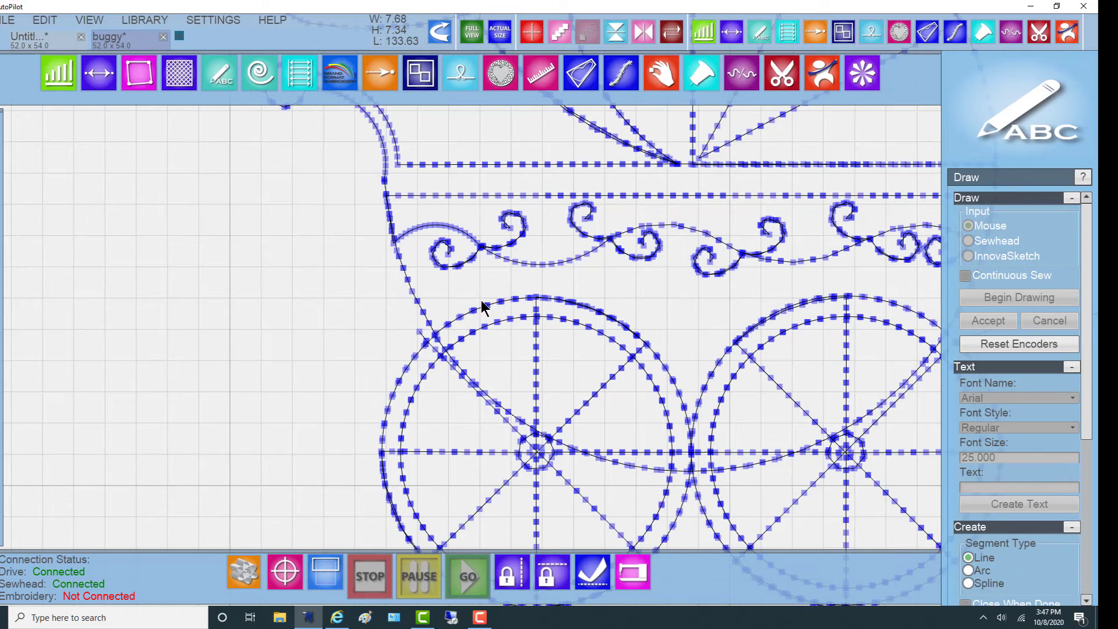
mouse_move(420, 341)
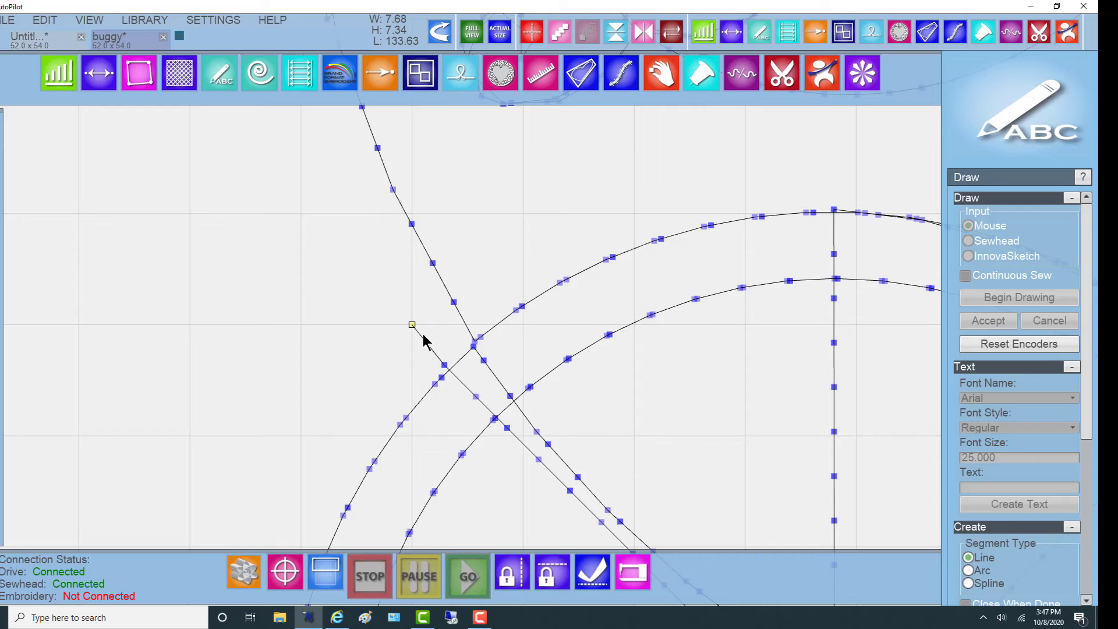
mouse_move(414, 334)
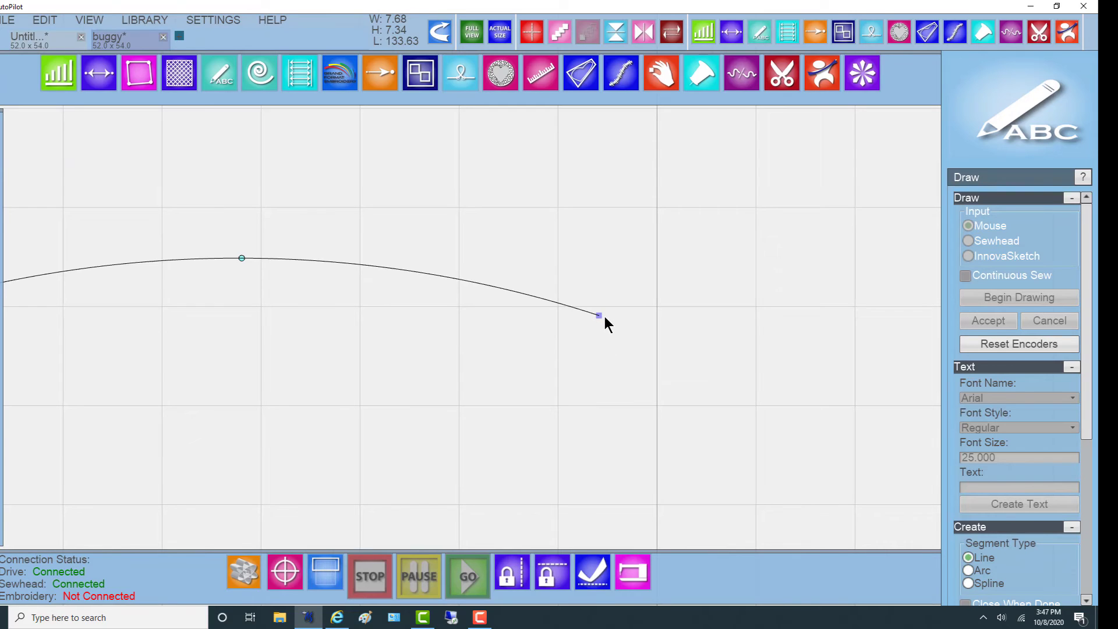
Shorten the arced tail by pulling its end node inward, reducing width to about 7.58.
left_click_drag(599, 315, 558, 307)
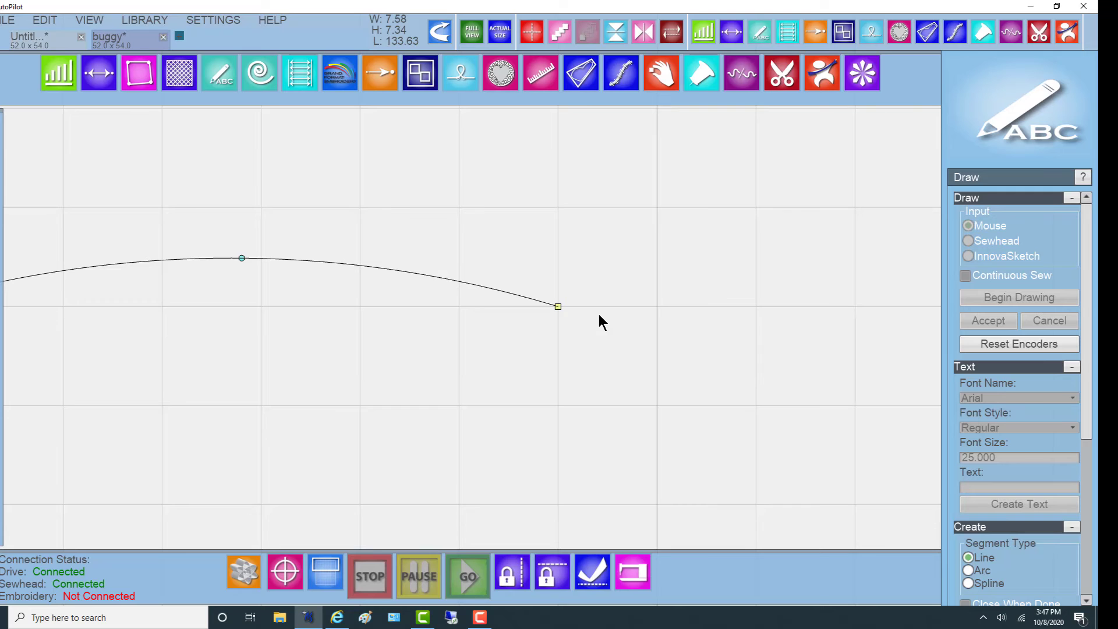
mouse_move(578, 321)
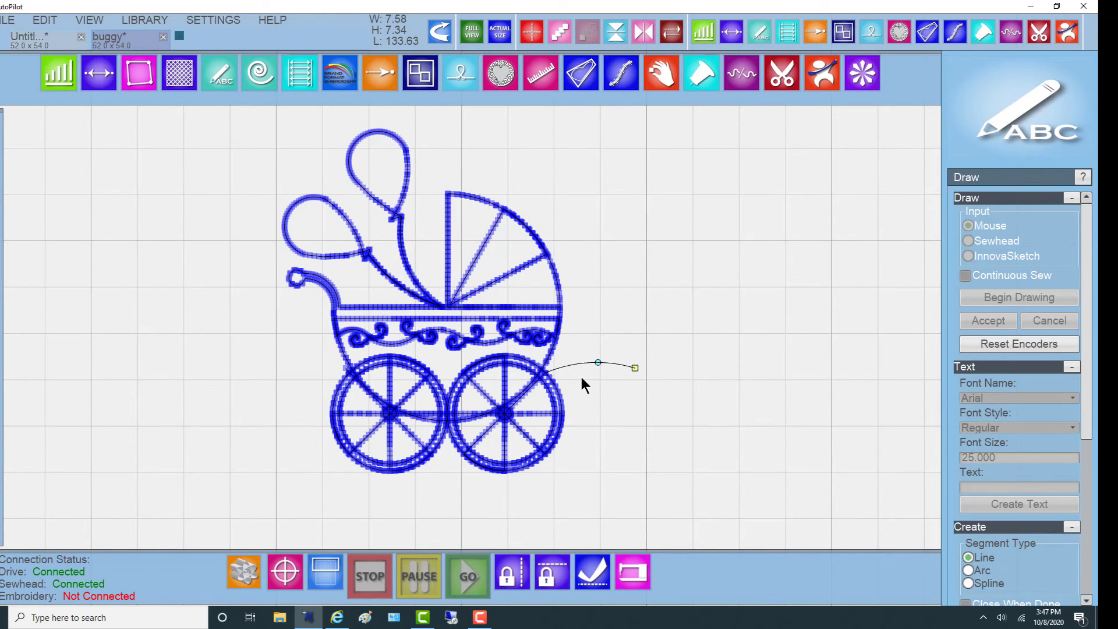
mouse_move(596, 367)
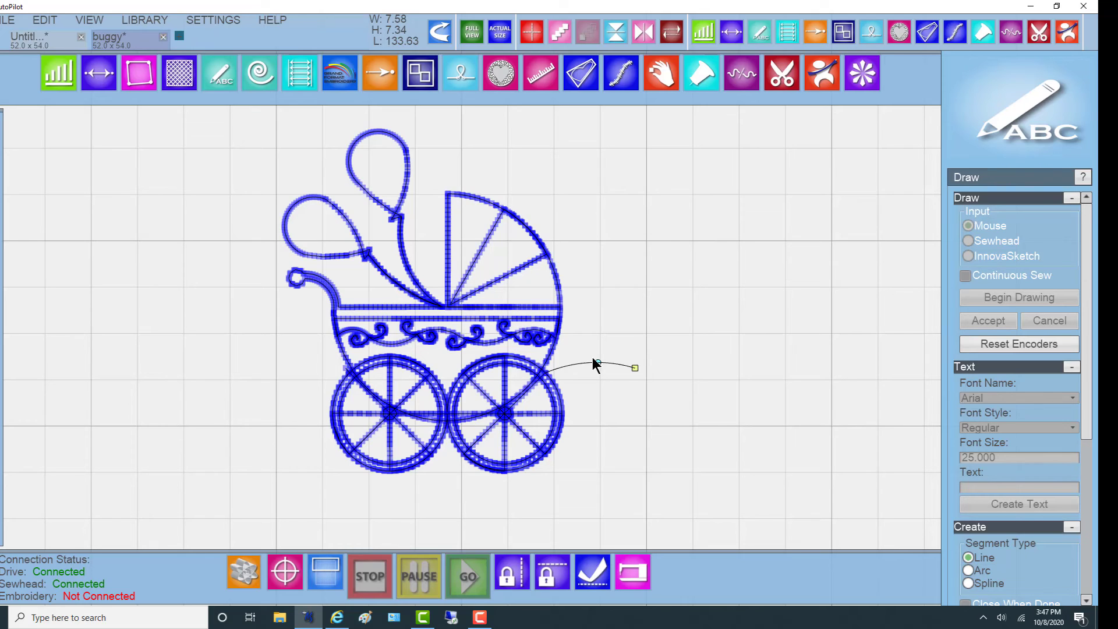
left_click(213, 19)
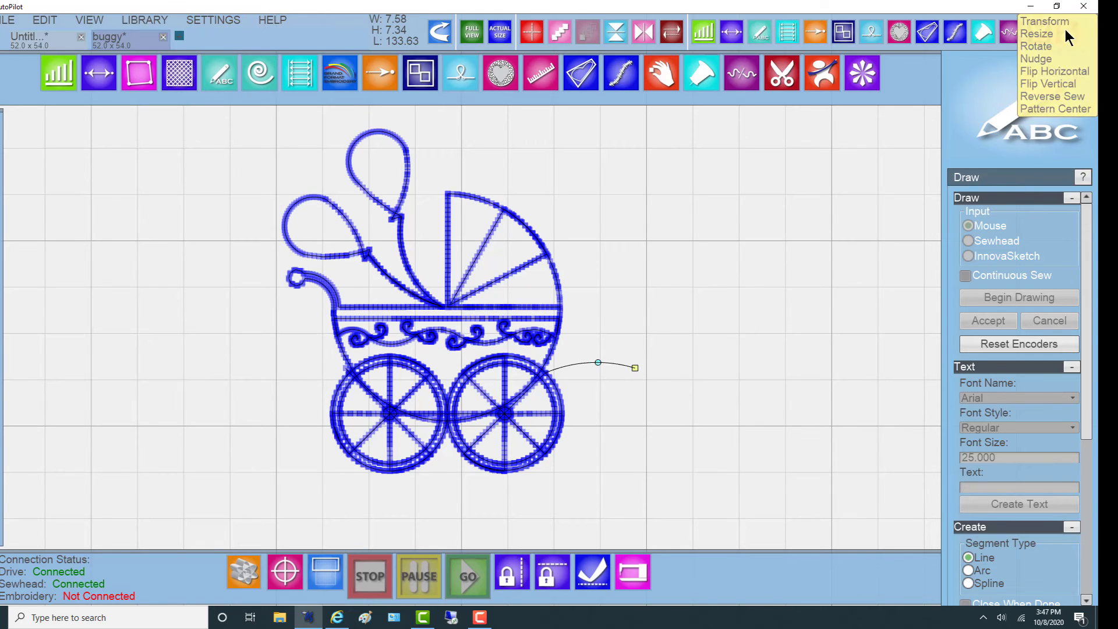
Select the whole buggy and save it as pattern 'FIS Baby Buggy Border', overwriting the existing one.
left_click(1043, 22)
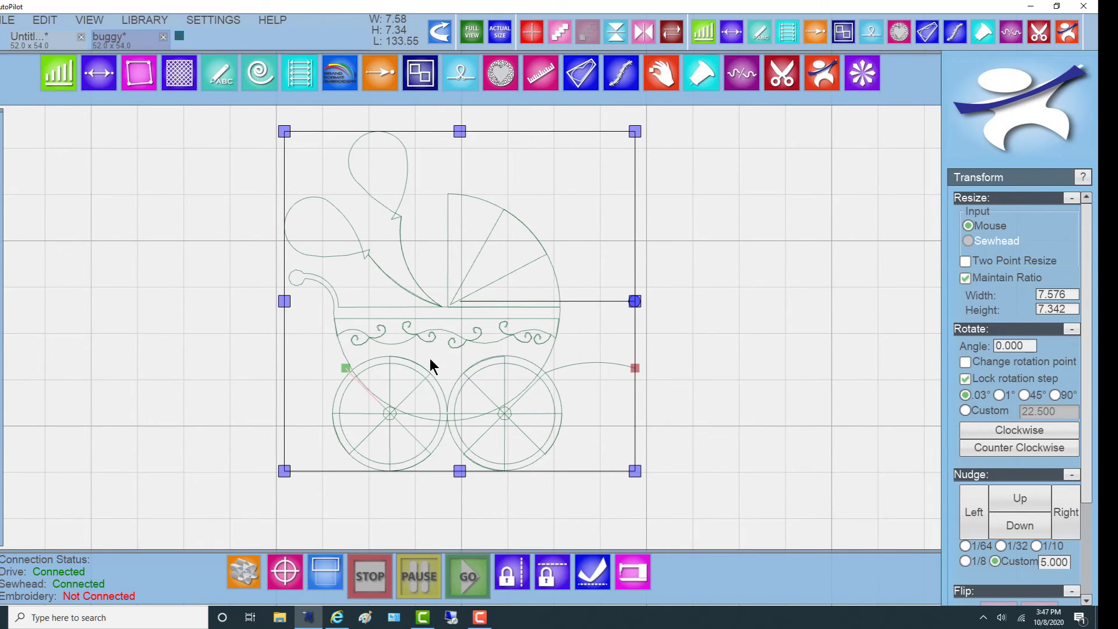
mouse_move(444, 376)
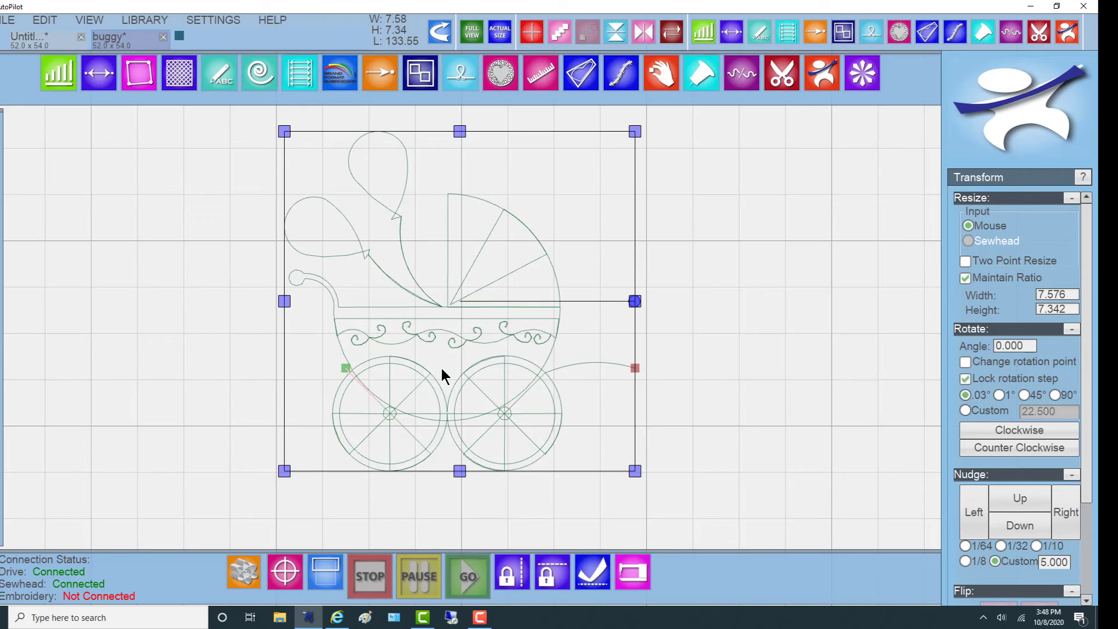
mouse_move(448, 304)
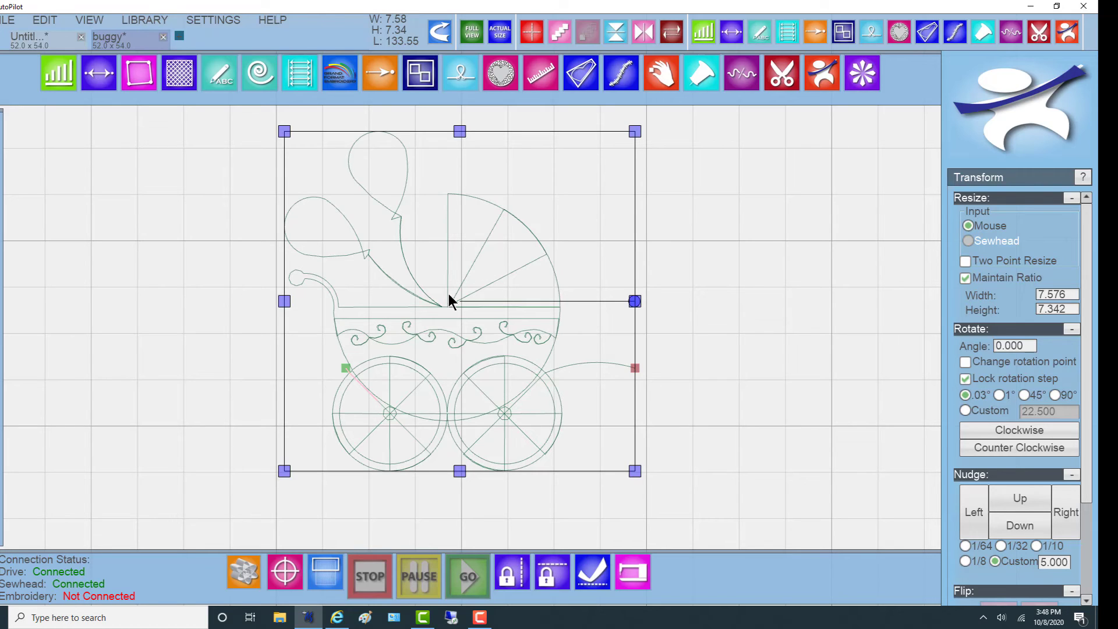
left_click(10, 21)
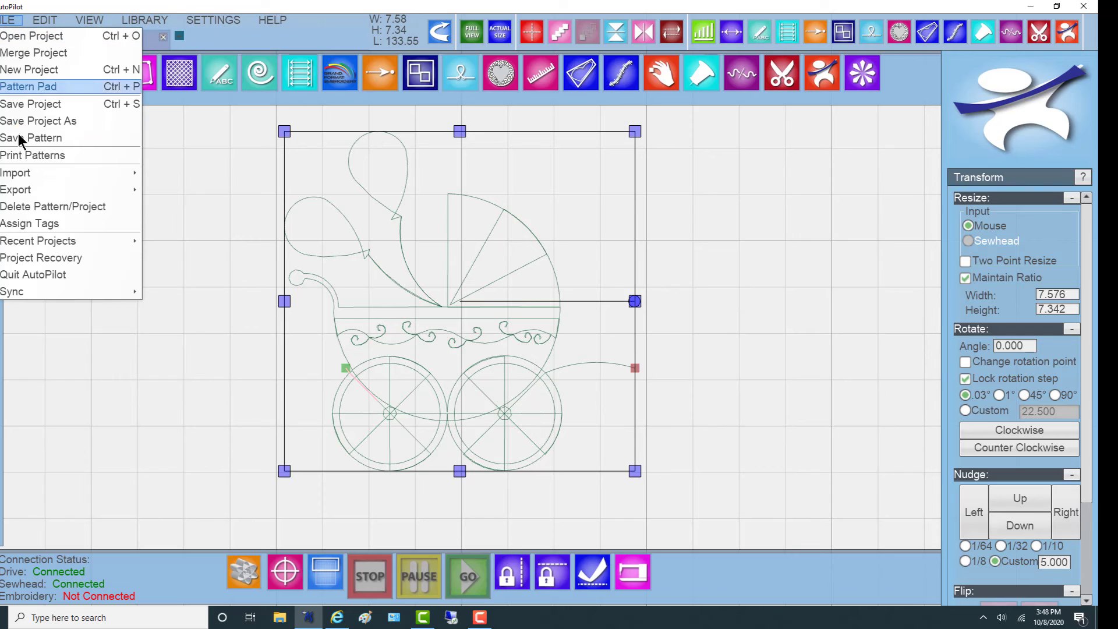
mouse_move(39, 139)
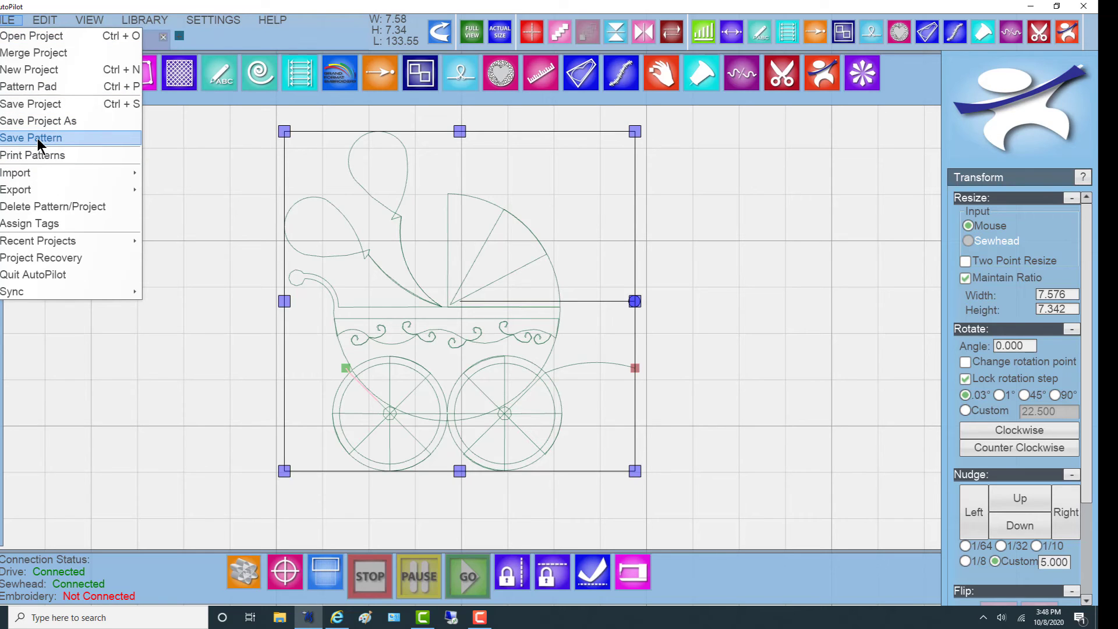
left_click(32, 138)
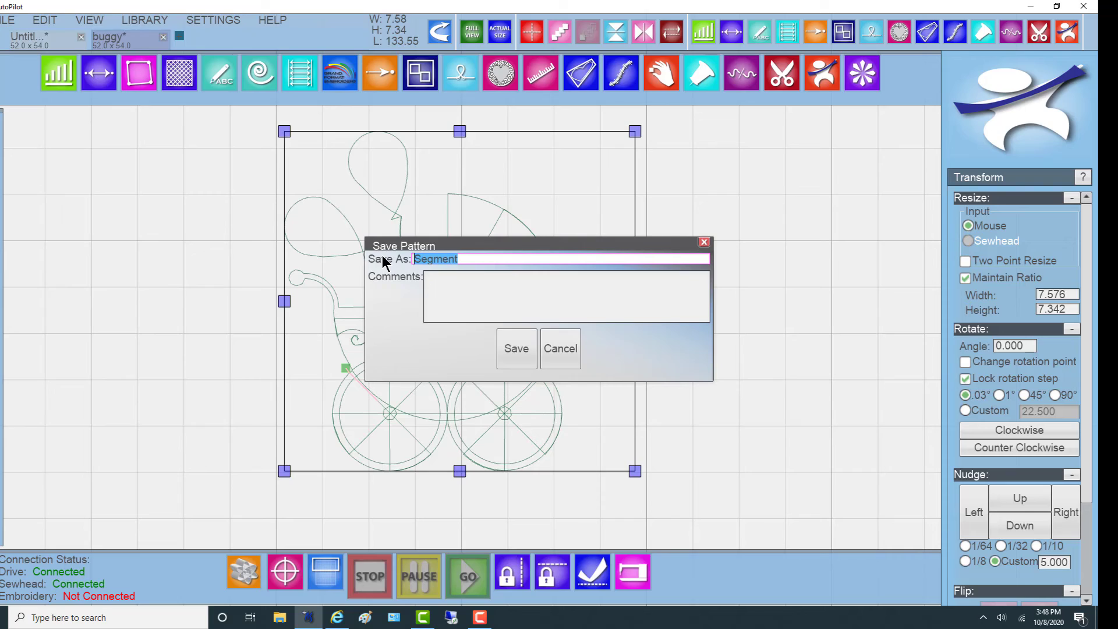
type("FIS")
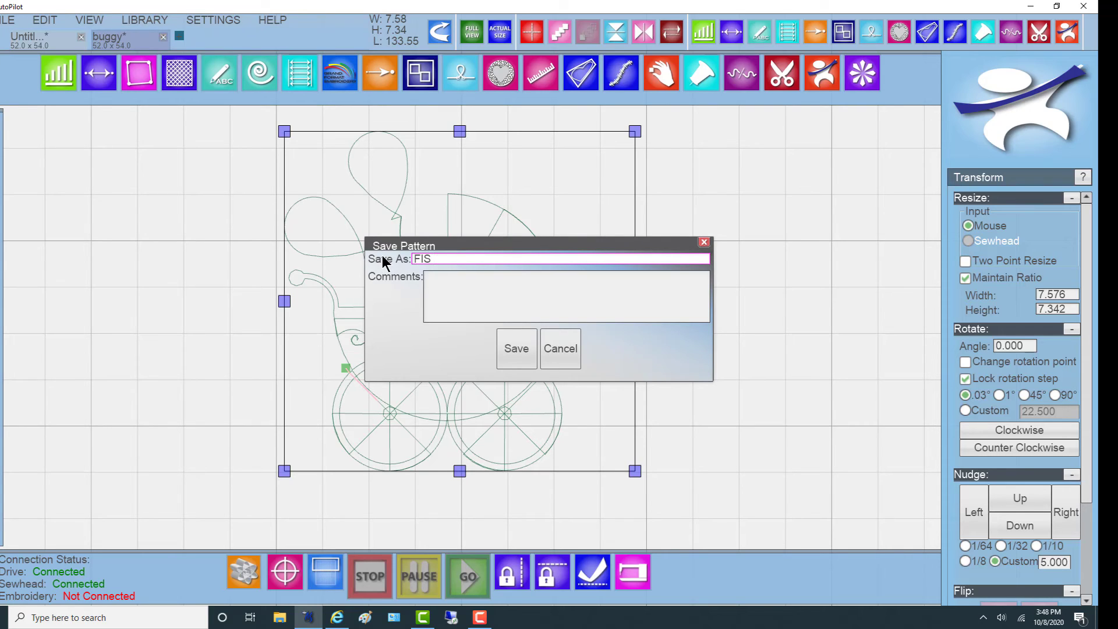
type("Baby Bu")
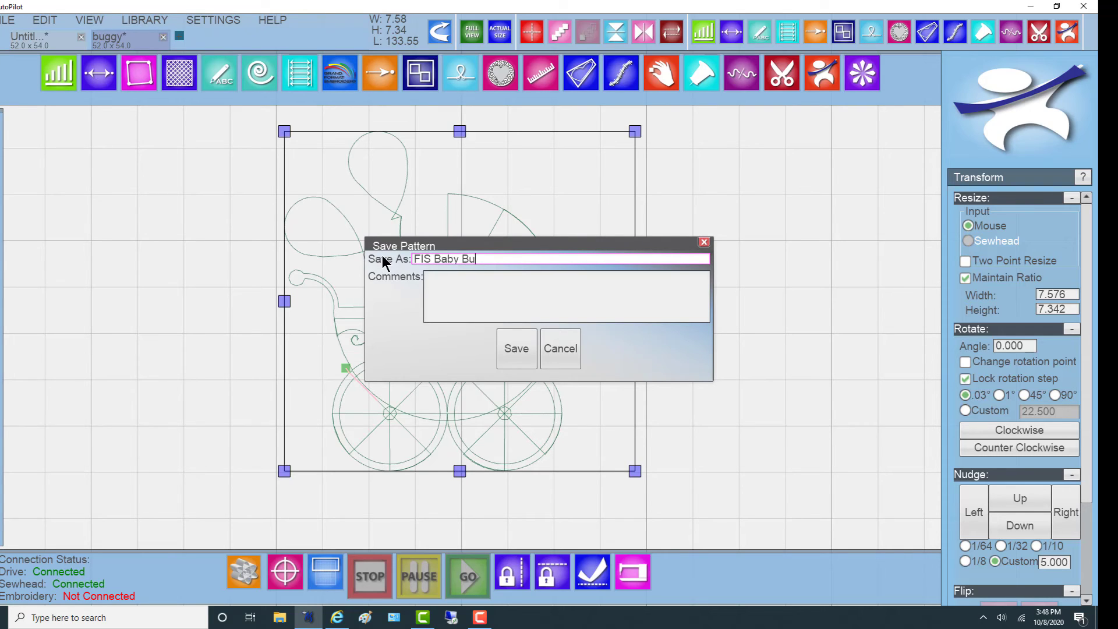
type("ggy BO")
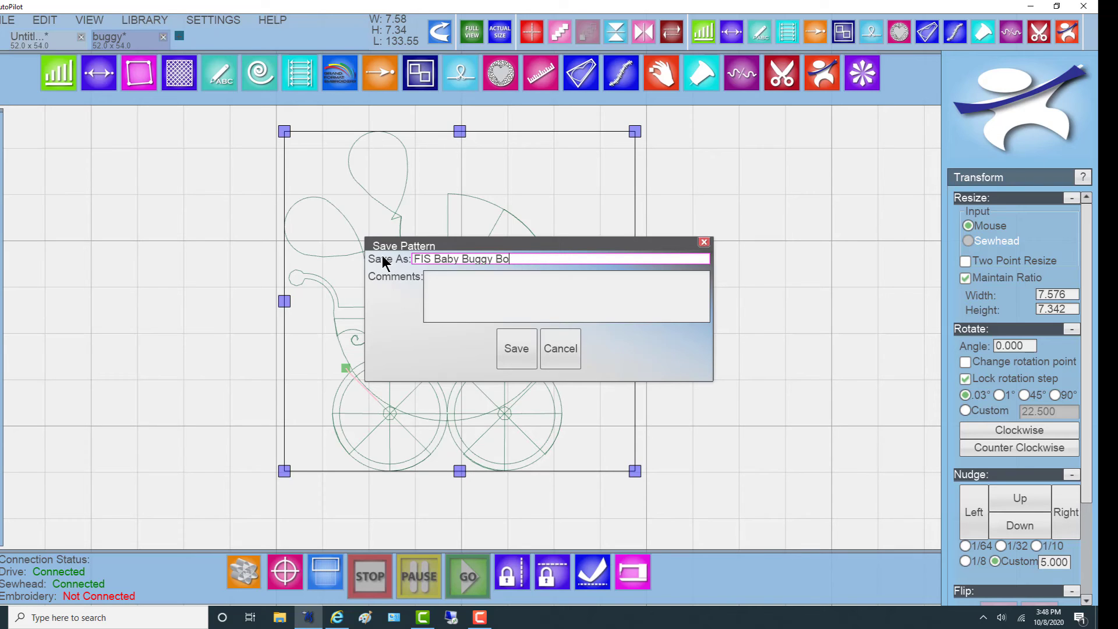
type("rdger")
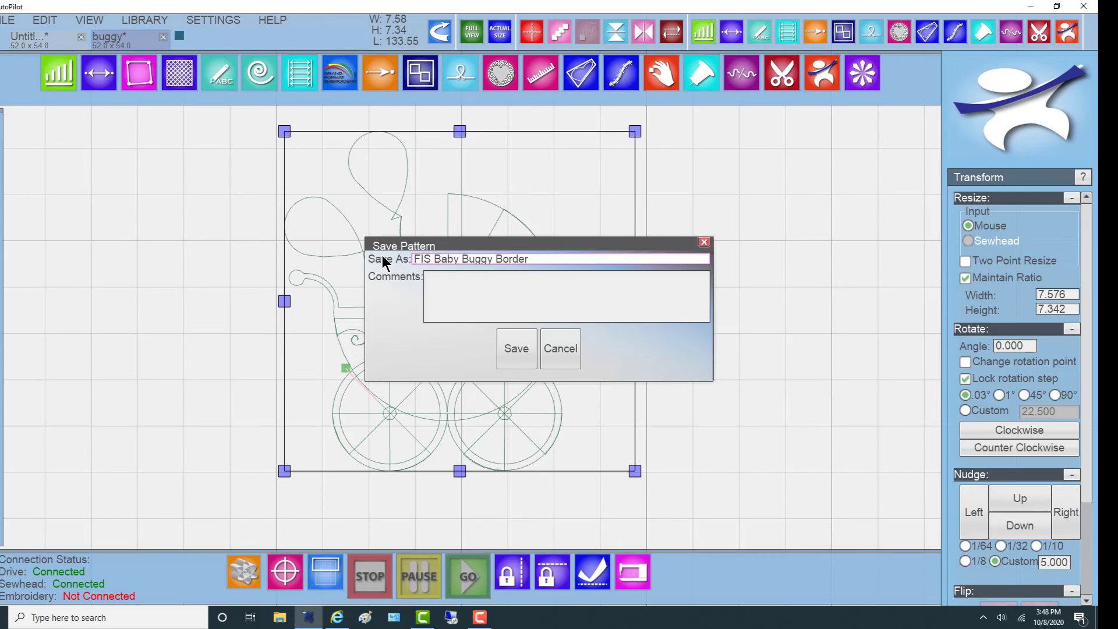
left_click(517, 349)
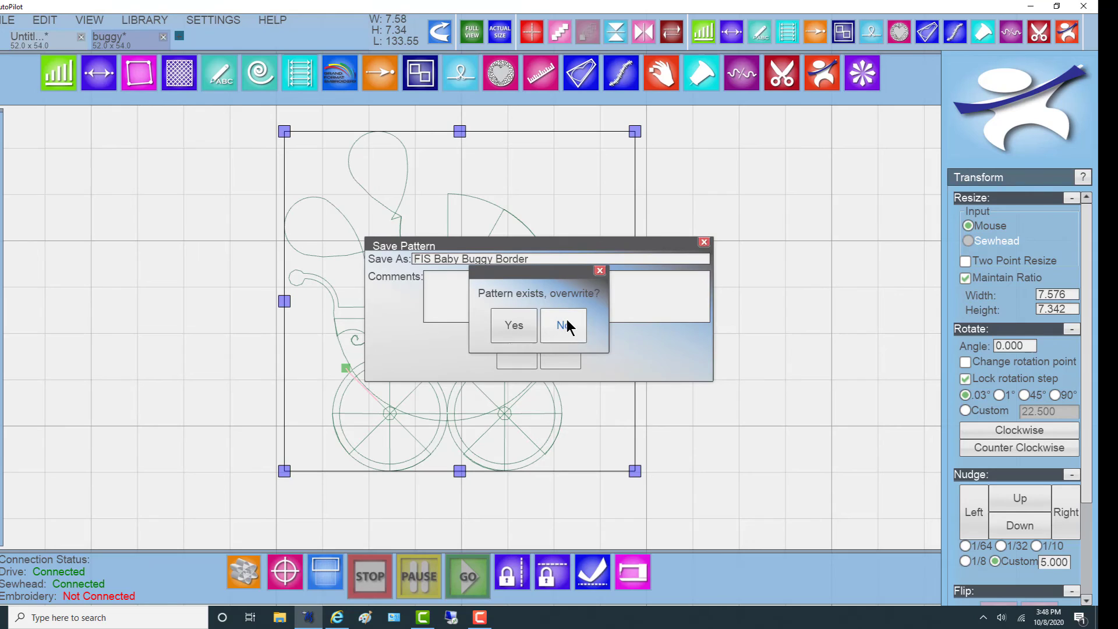
mouse_move(525, 333)
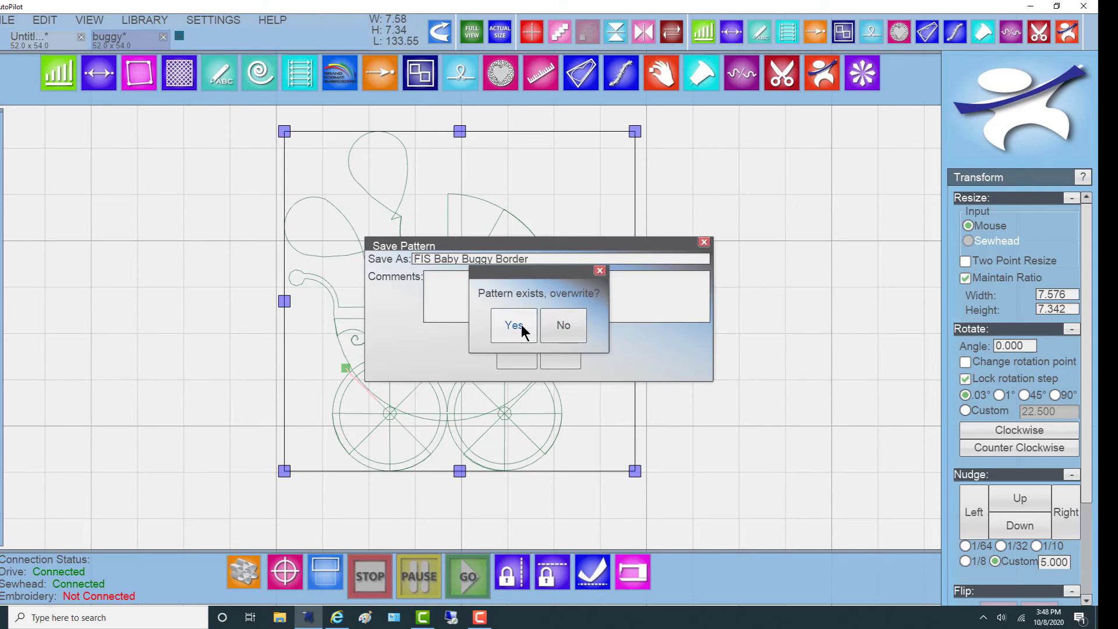
left_click(514, 325)
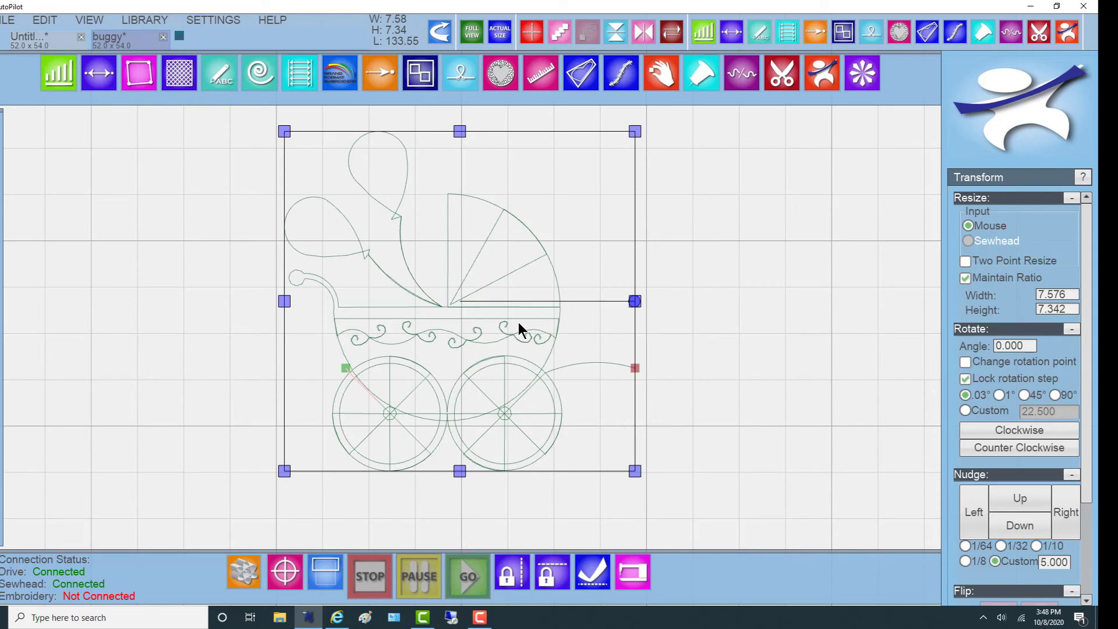
mouse_move(521, 305)
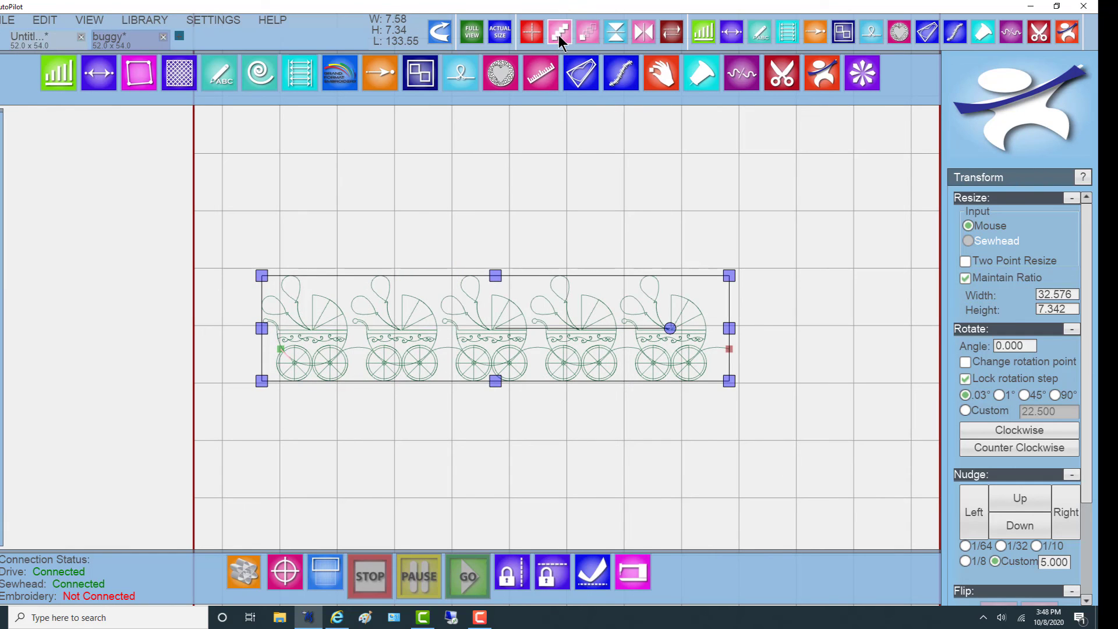
Step-and-repeat the buggy into a joined row of four copies, about 26.33 wide.
left_click(587, 32)
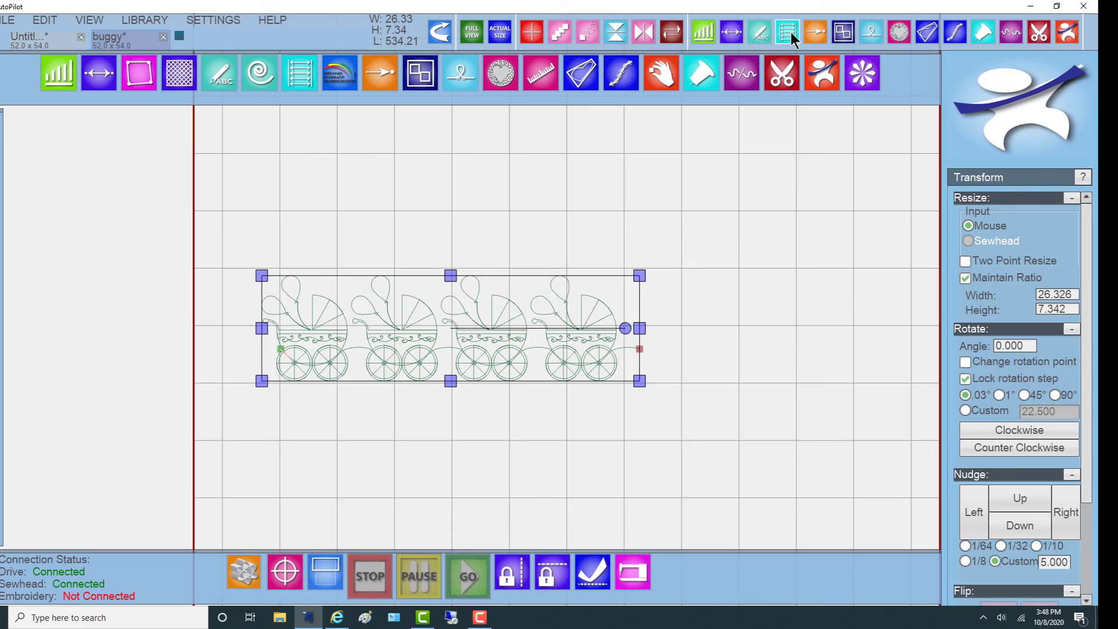
Open the Edge to Edge repeat controls, add a fifth buggy, then reduce the row back to four.
left_click(785, 32)
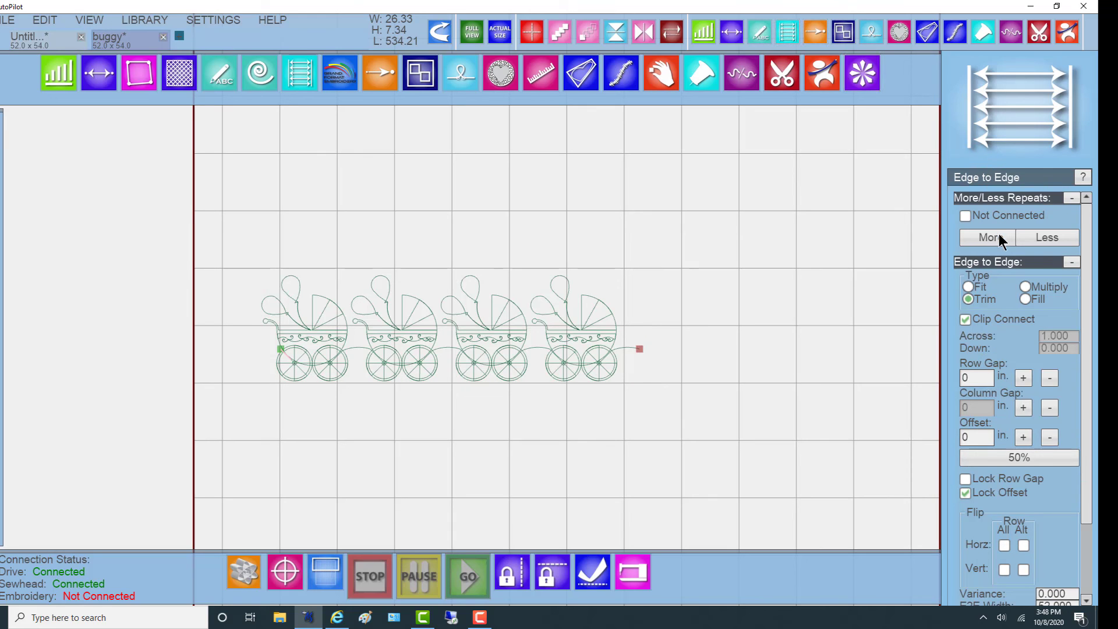
mouse_move(1010, 245)
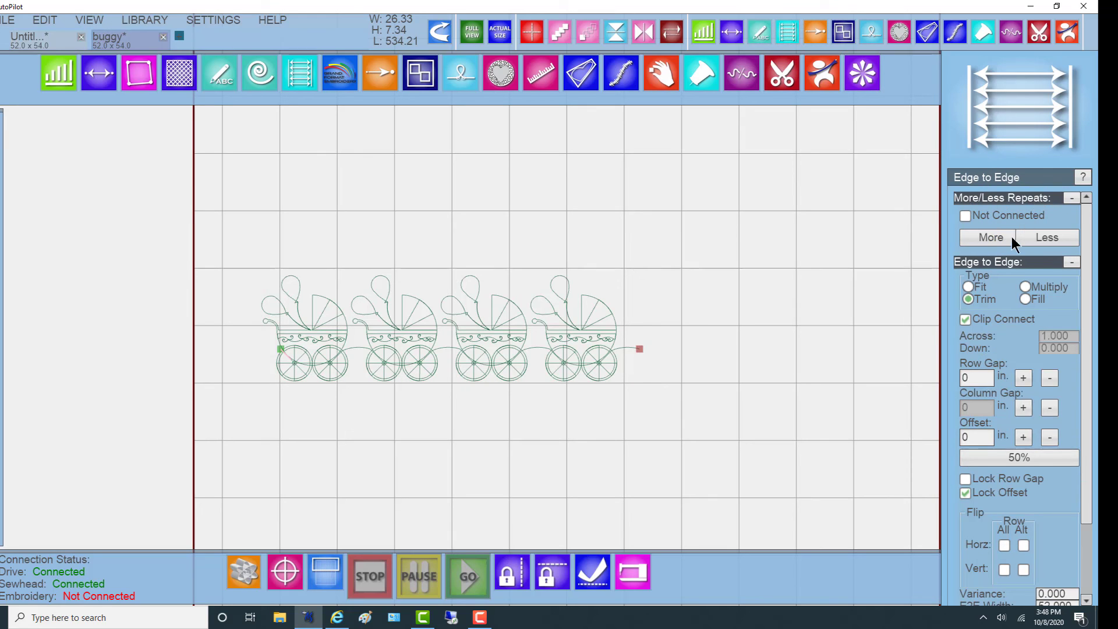
left_click(990, 237)
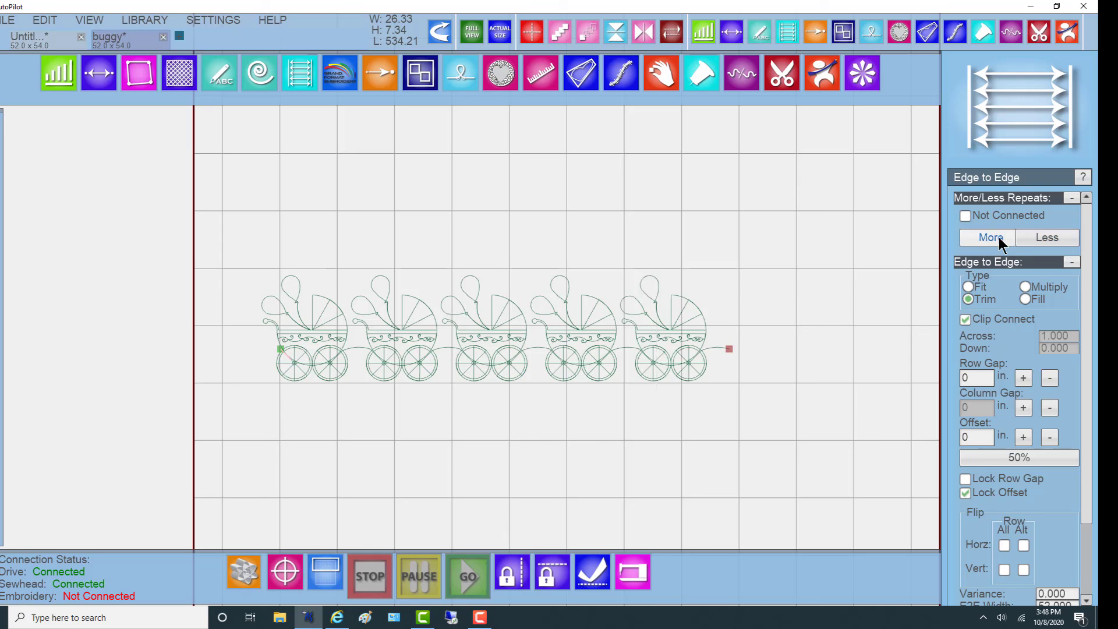
left_click(1047, 238)
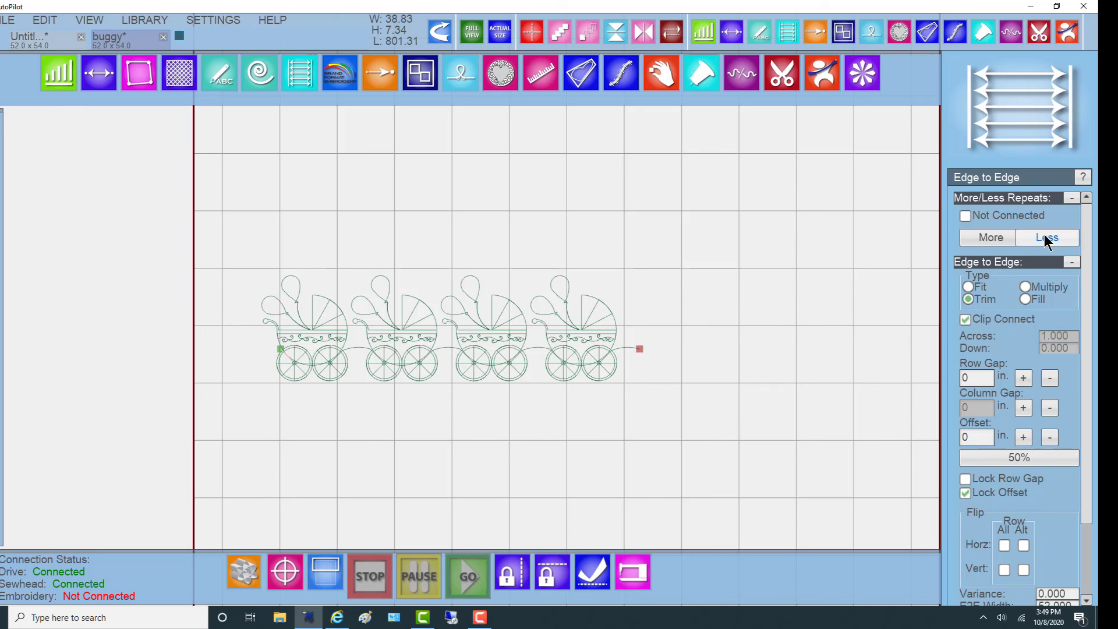
left_click(1047, 237)
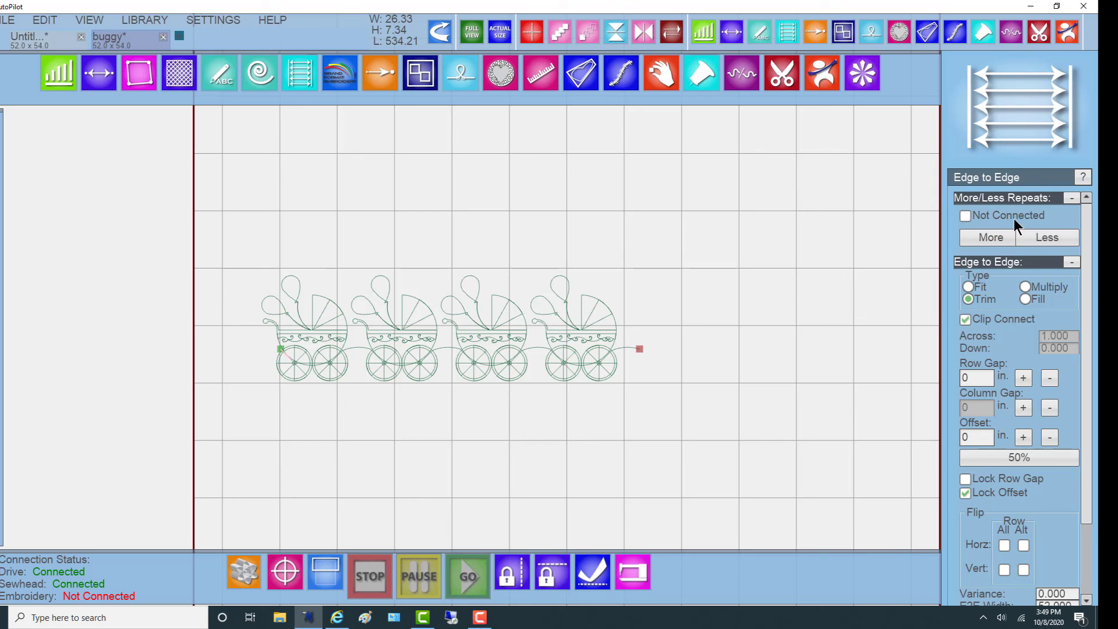